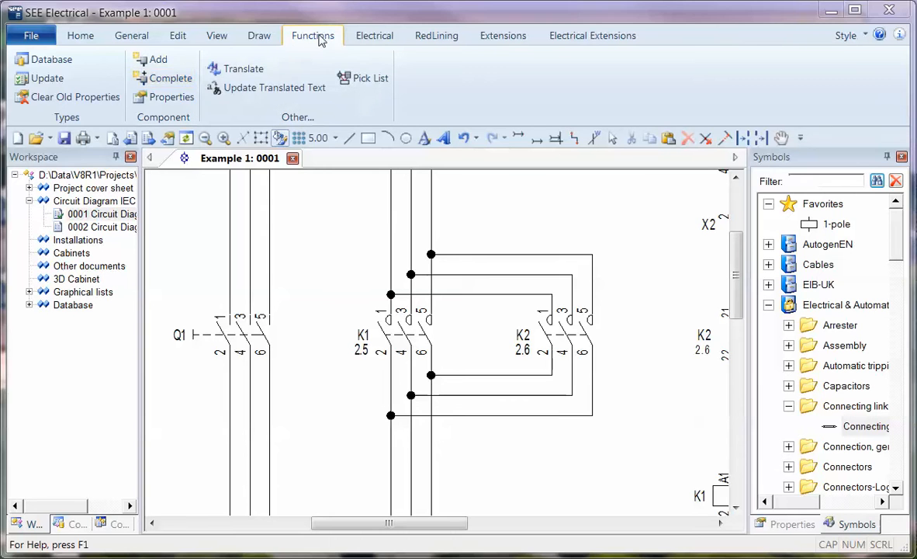
- Launch the SEE Equipment Editor from Functions › Types › Database
left_click(51, 59)
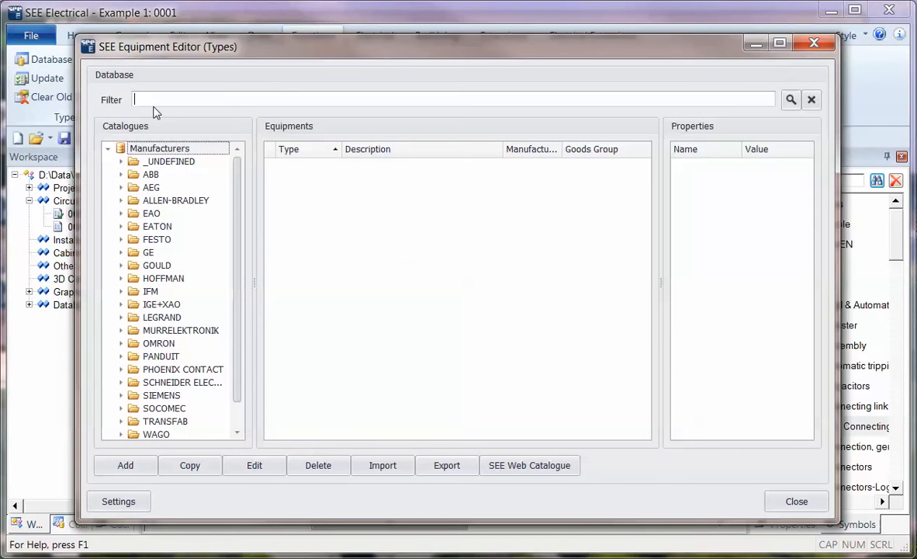
left_click(168, 161)
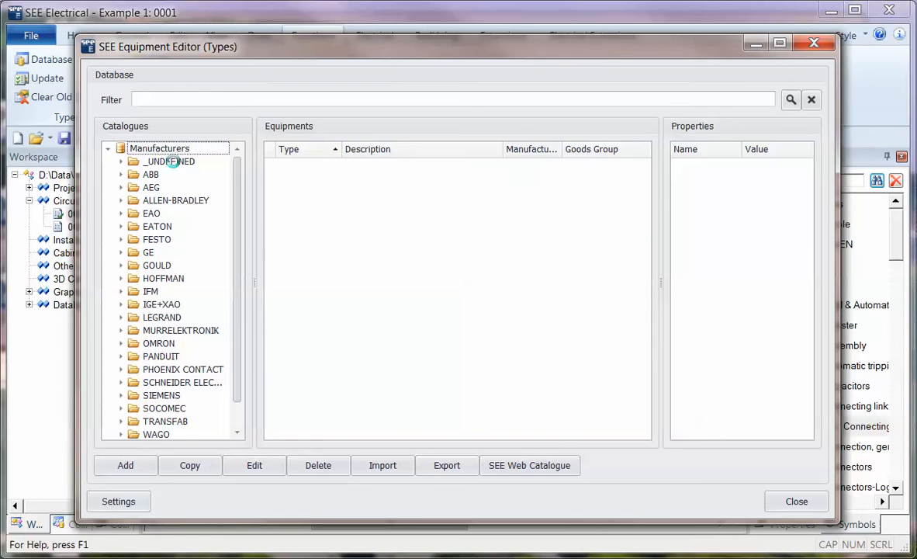
left_click(150, 187)
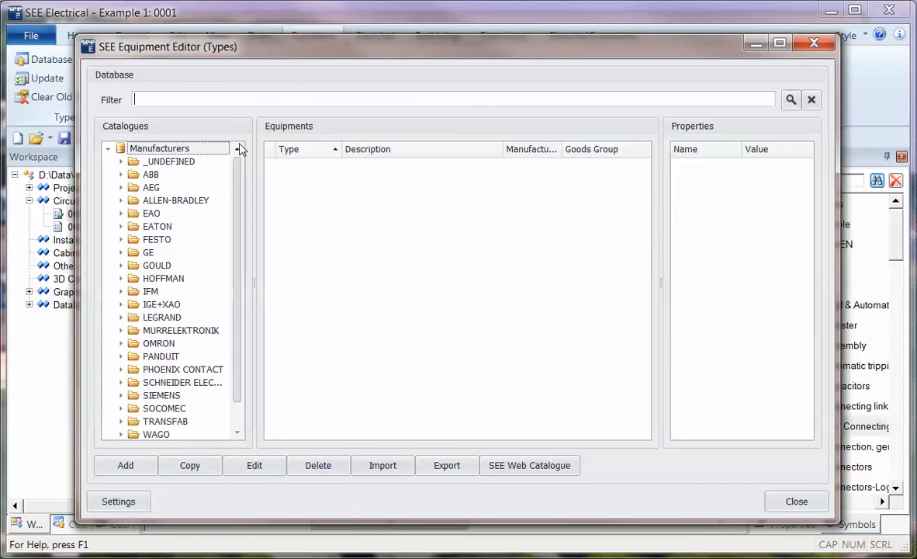
- Filter by 'fa' under ALLEN-BRADLEY › Power Contactors and select contactor 100-FA11
type("fa")
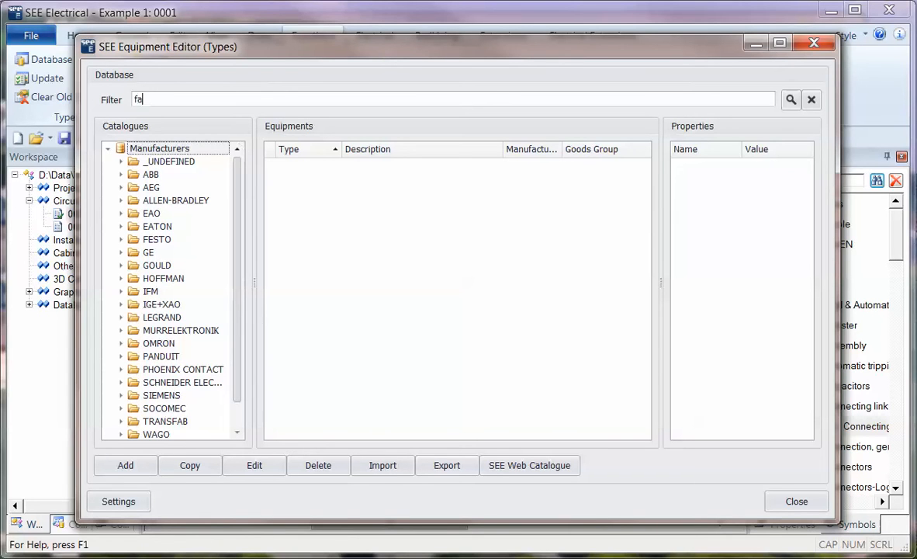
left_click(790, 99)
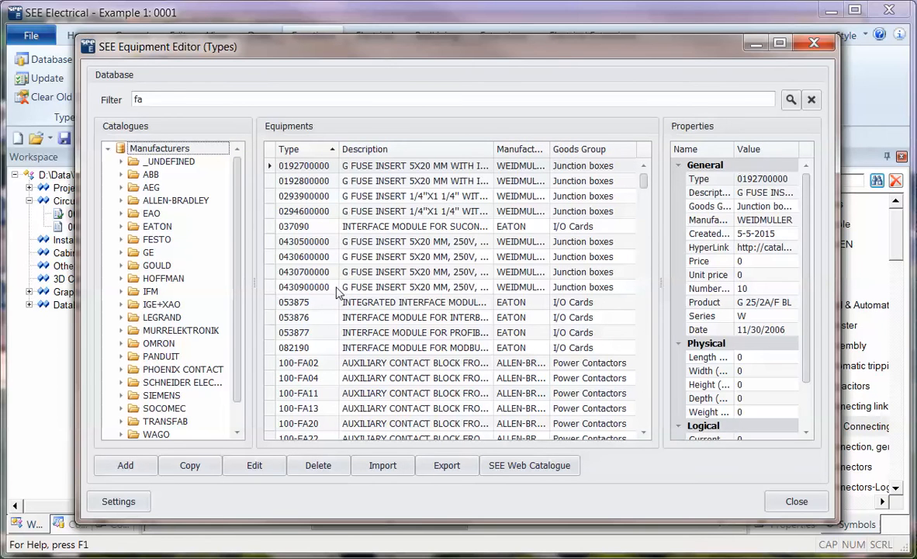
mouse_move(174, 205)
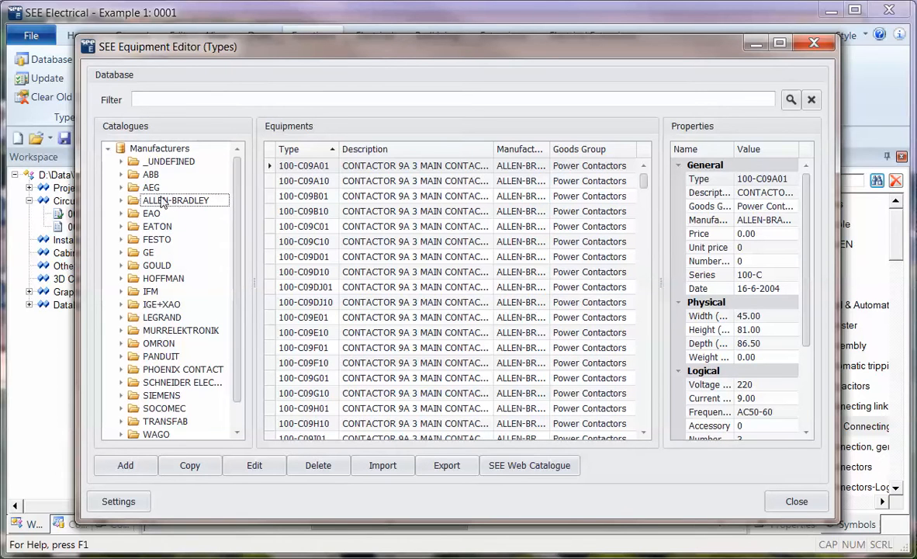
type("fa")
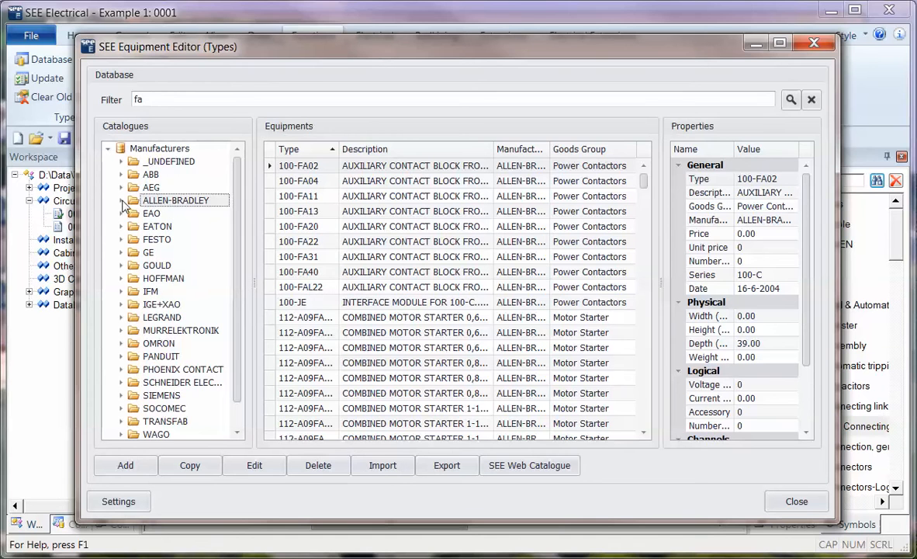
left_click(120, 200)
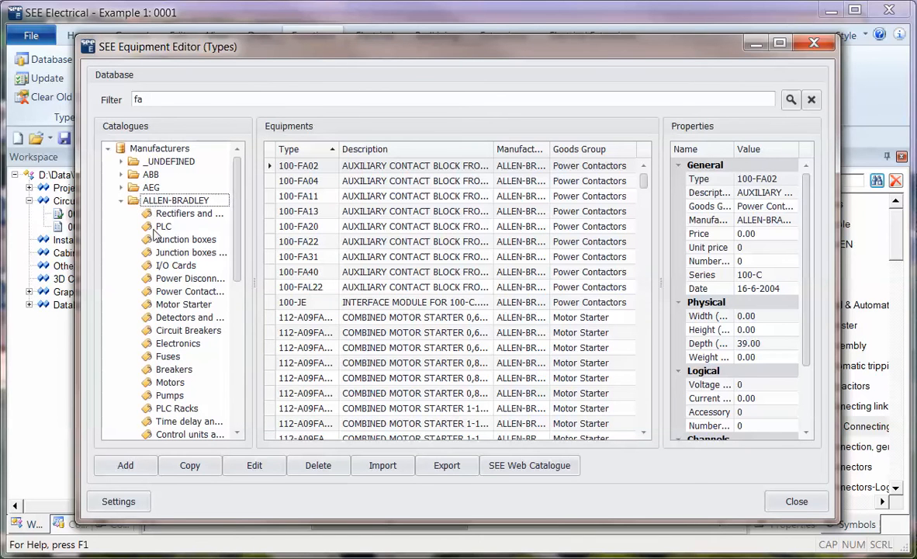
left_click(188, 291)
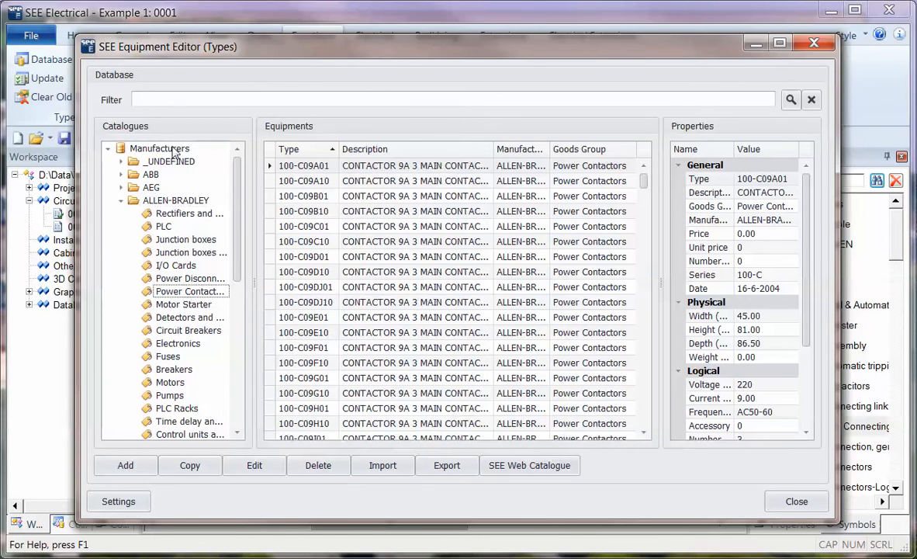
type("fa")
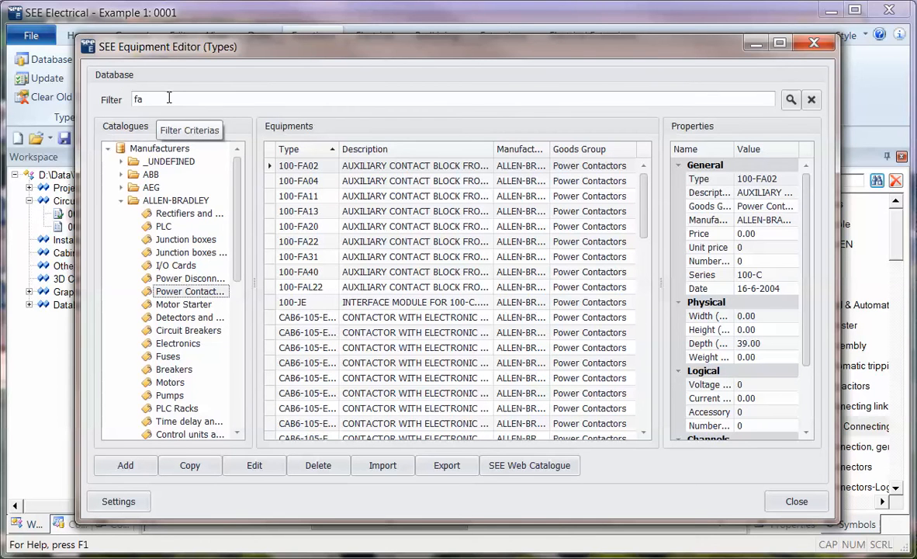
left_click(314, 195)
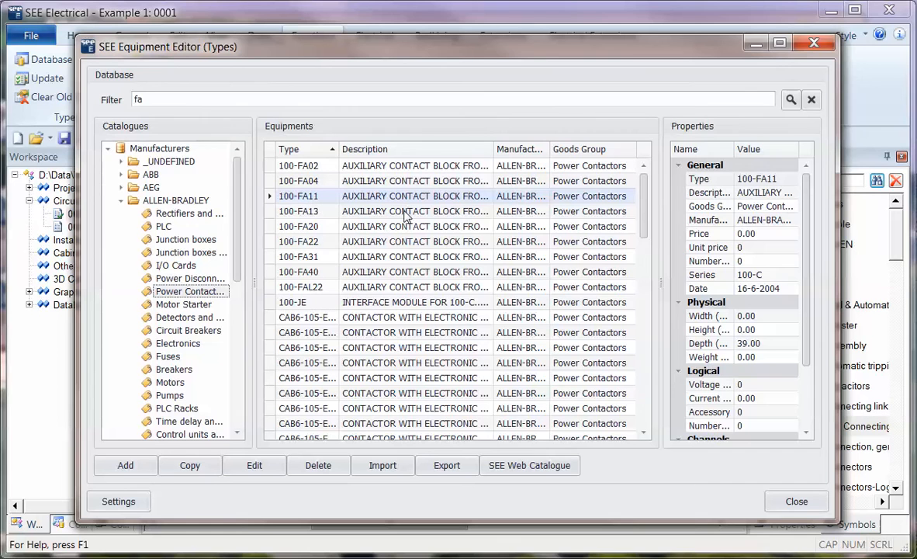
mouse_move(122, 200)
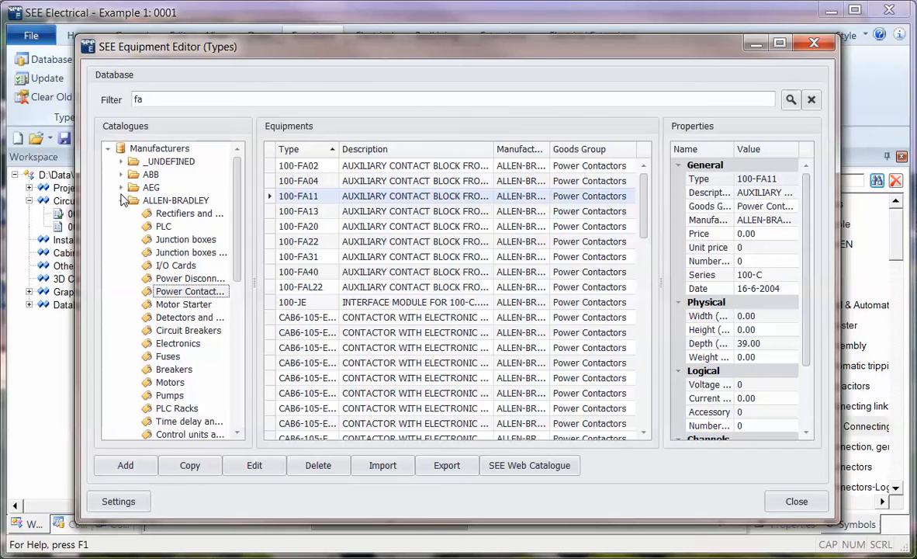
- Toggle the catalogue tree from Manufacturers to Goods Groups
right_click(159, 148)
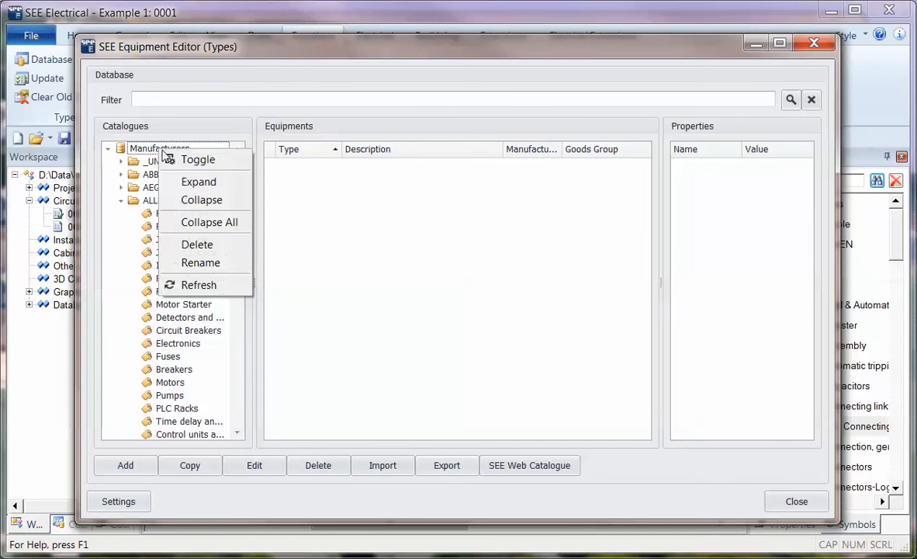
mouse_move(203, 161)
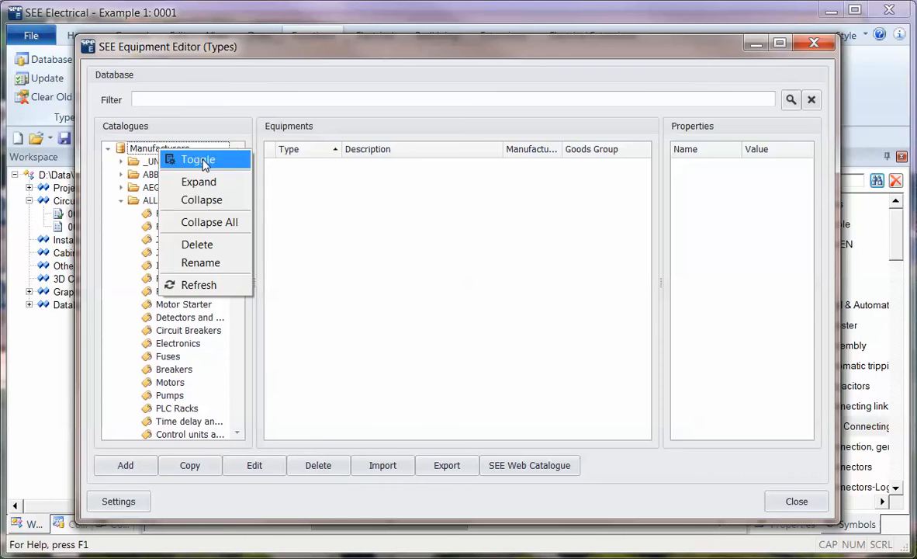
left_click(197, 159)
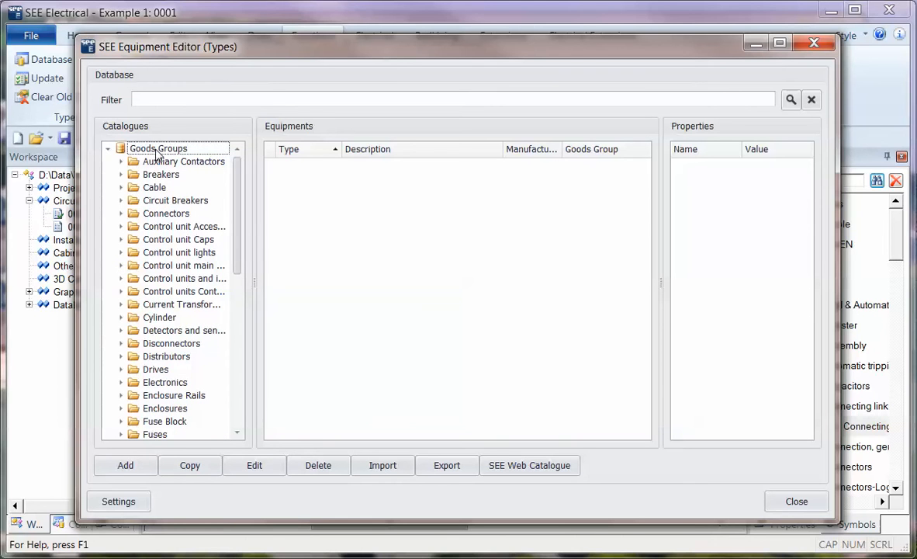
mouse_move(115, 203)
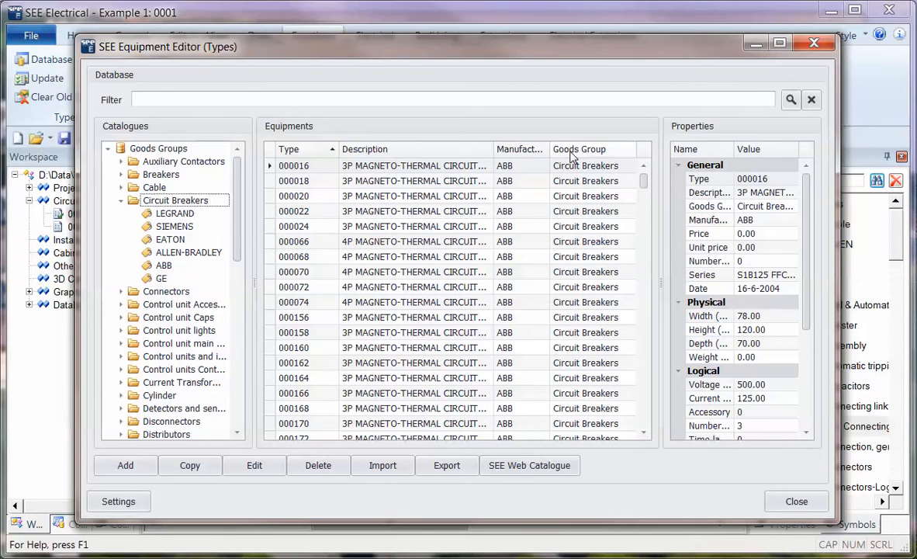
- Show the Current {A} column in the equipment list using the Column Chooser
right_click(579, 149)
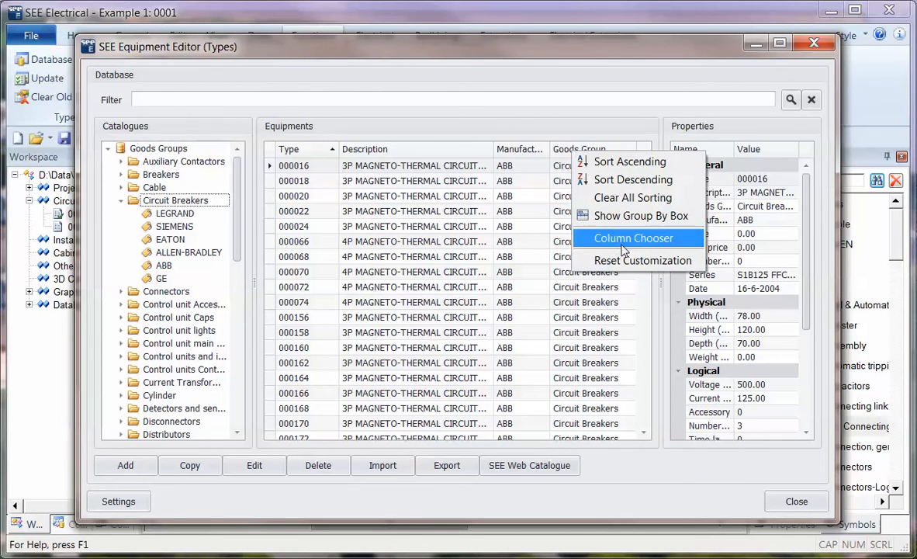
mouse_move(627, 244)
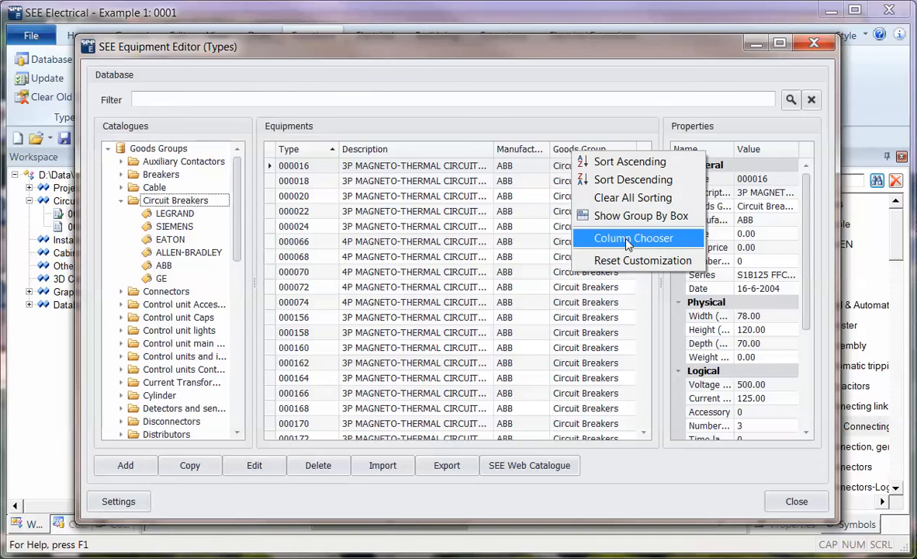
left_click(629, 238)
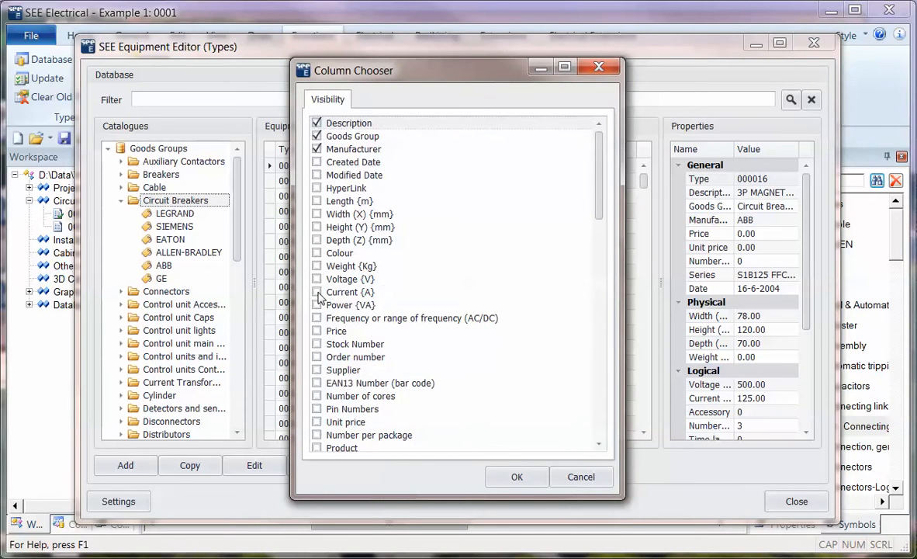
left_click(317, 292)
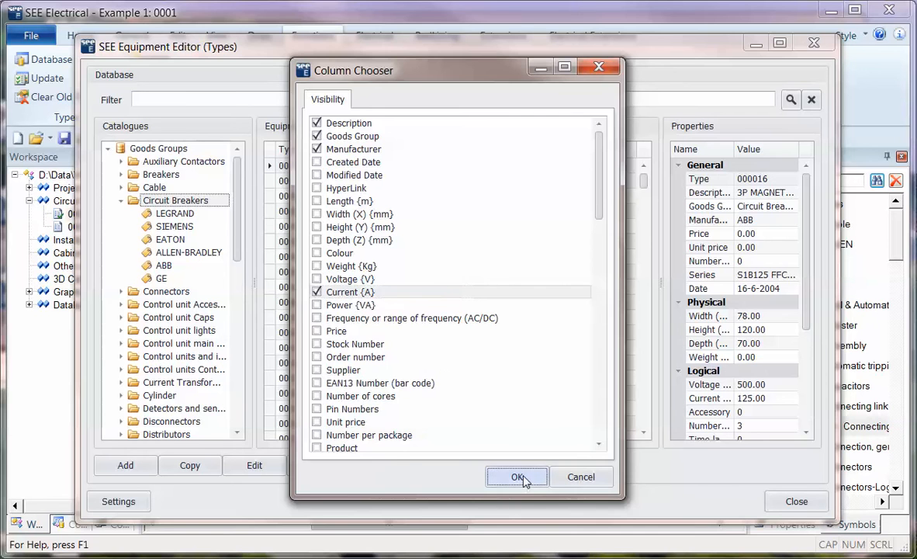
left_click(517, 477)
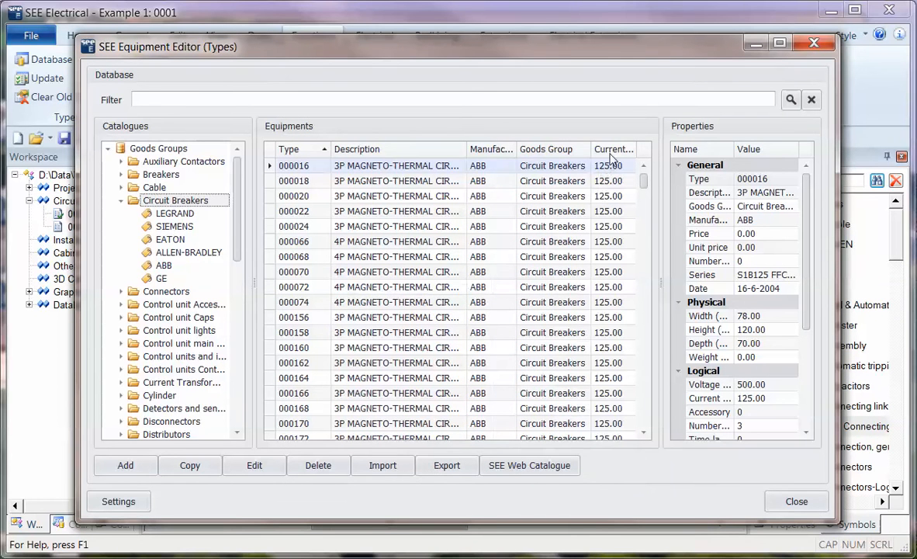
mouse_move(535, 347)
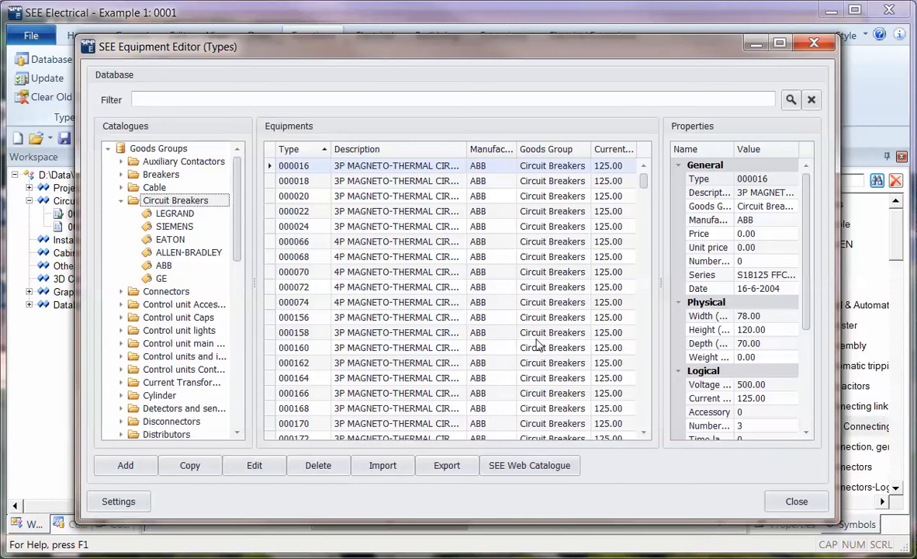
- Group the equipment list by Current {A} and expand the 100.00 A group
right_click(545, 149)
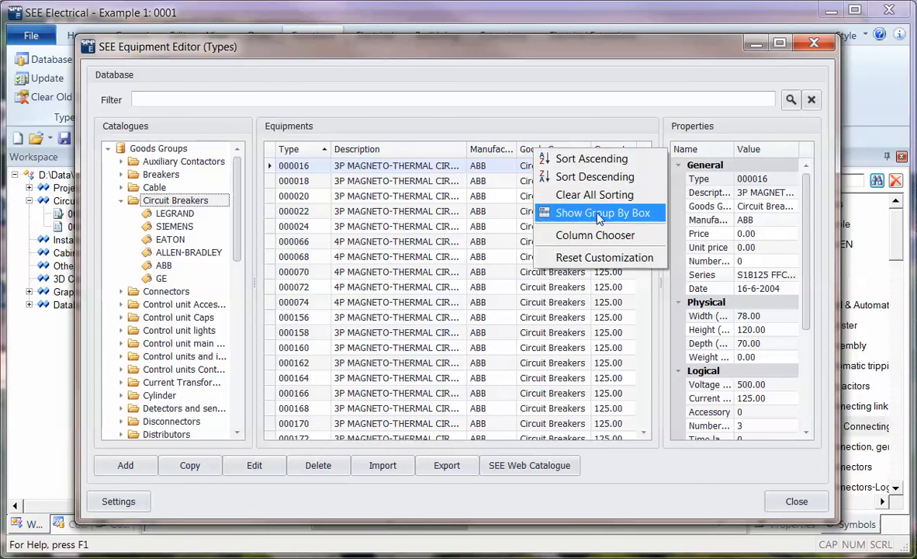
left_click(604, 213)
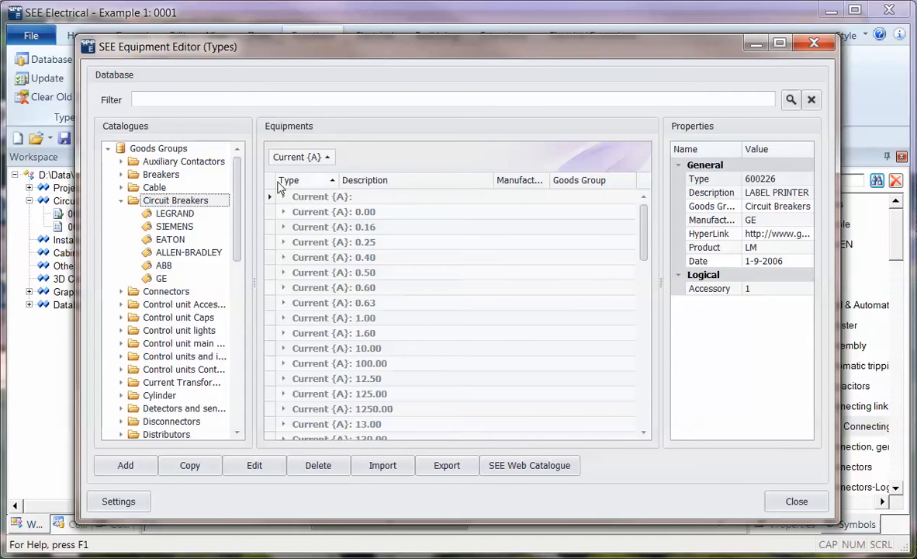
mouse_move(283, 367)
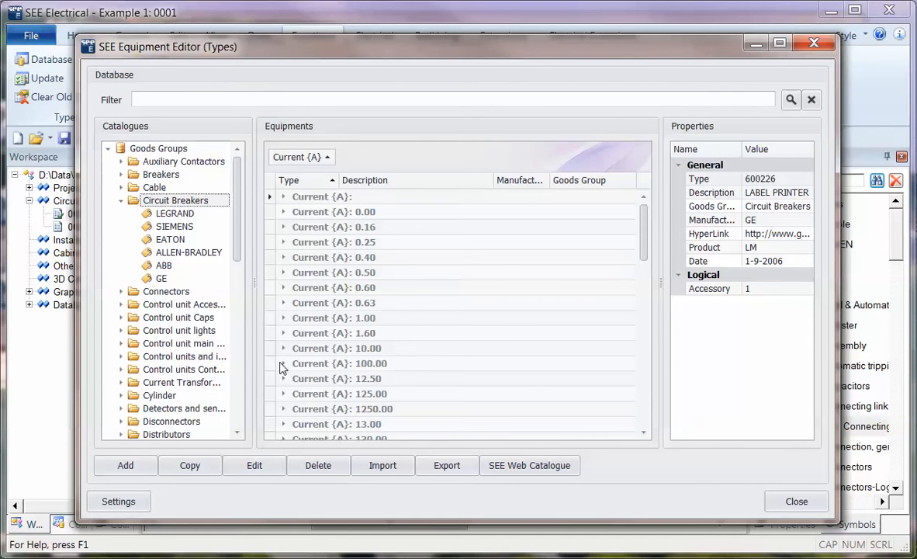
left_click(283, 363)
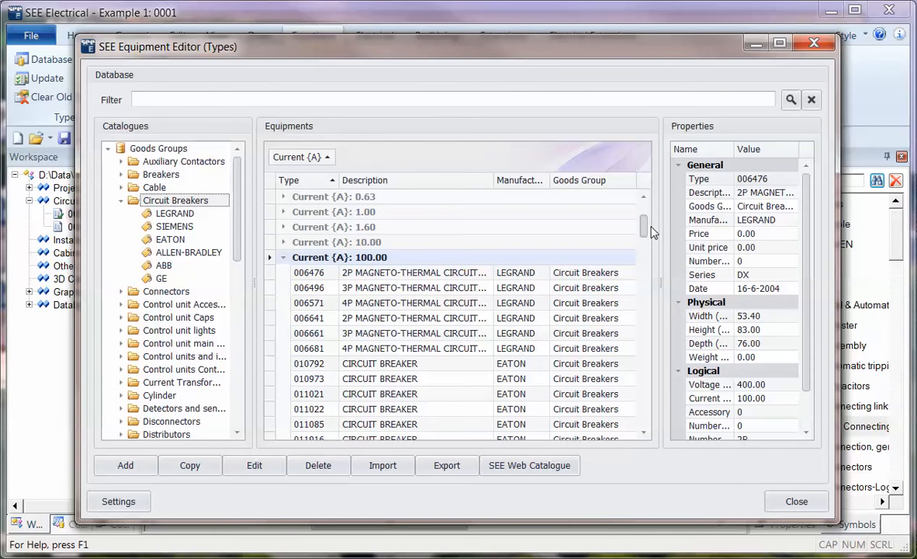
mouse_move(391, 216)
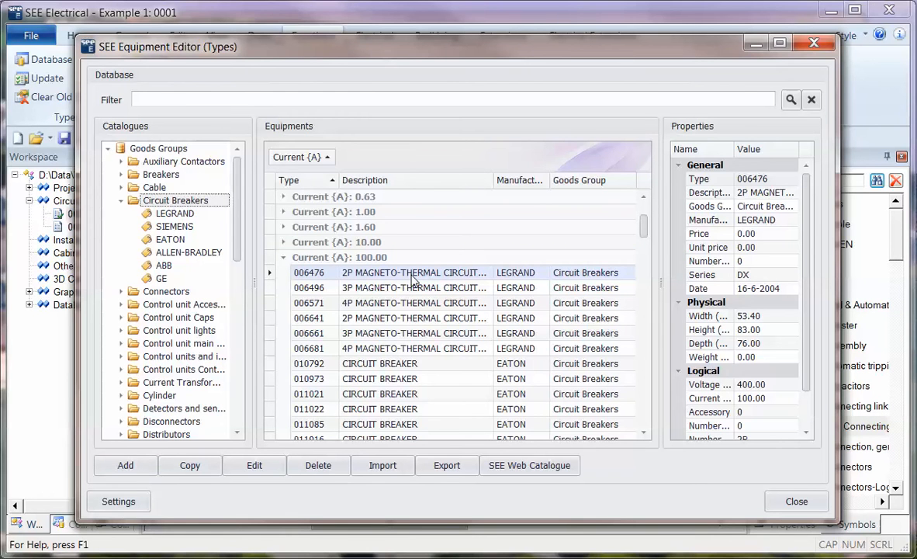
- Edit Legrand breaker 006476 and select its Define Channels property
left_click(253, 465)
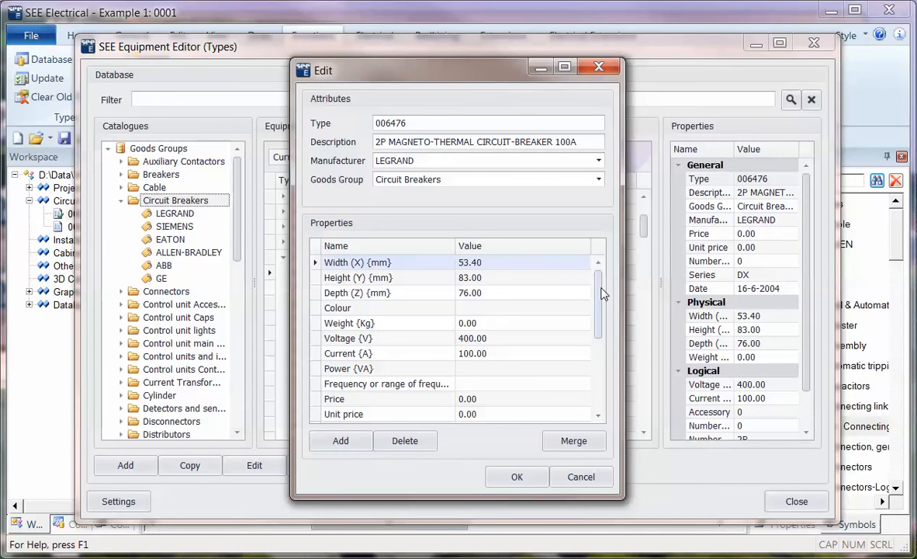
mouse_move(476, 312)
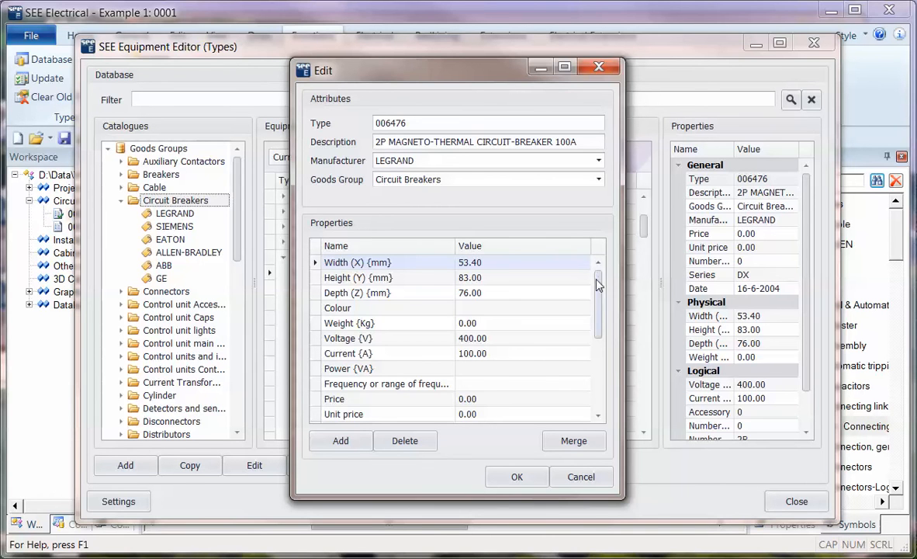
scroll("down", 3)
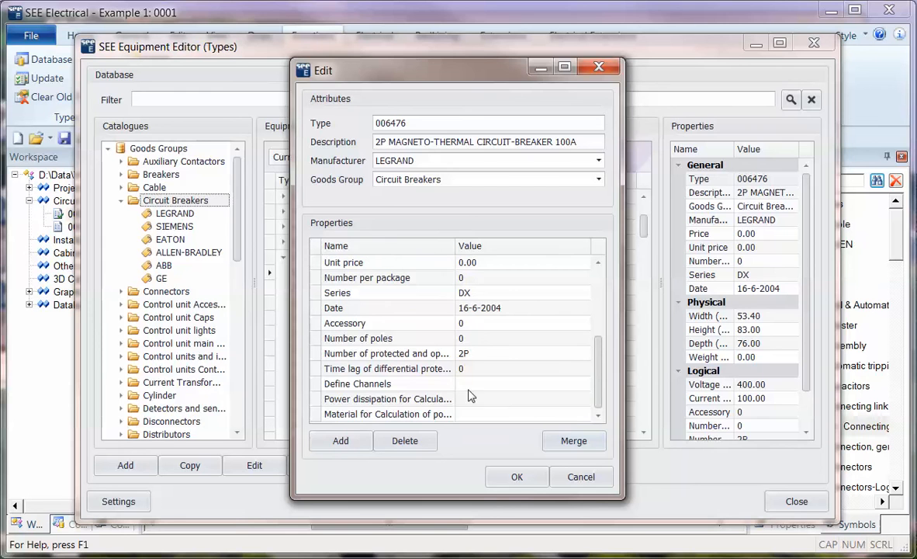
left_click(524, 383)
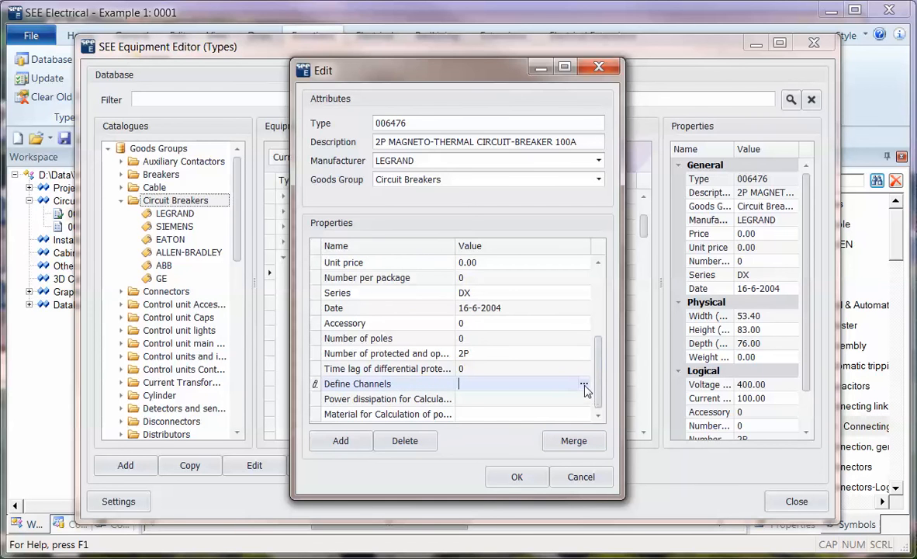
- Review breaker 006476's empty Channels table, then cancel the edit without saving
left_click(584, 384)
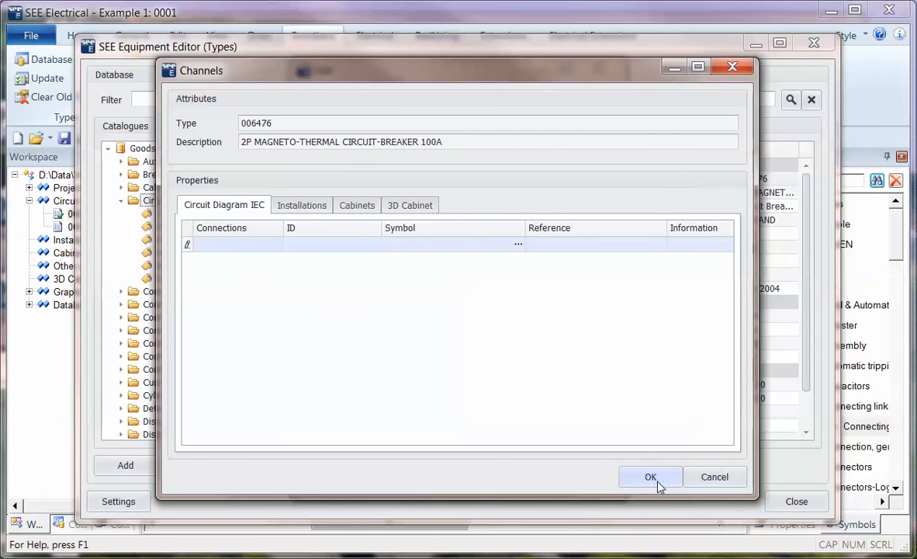
left_click(650, 477)
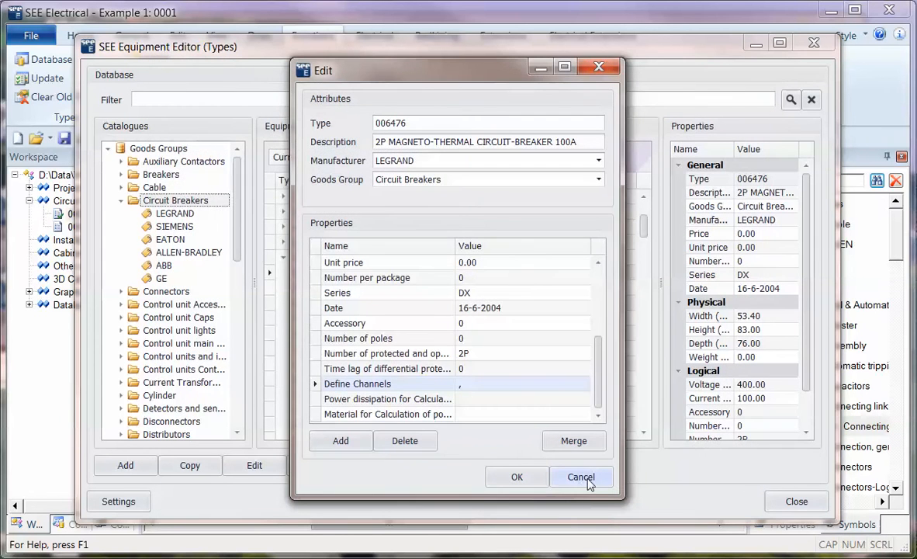
left_click(581, 477)
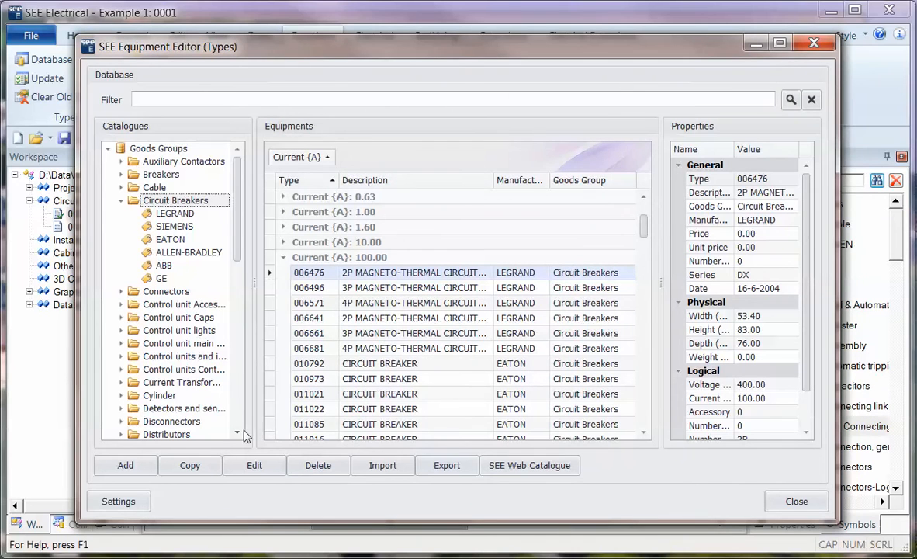
mouse_move(340, 144)
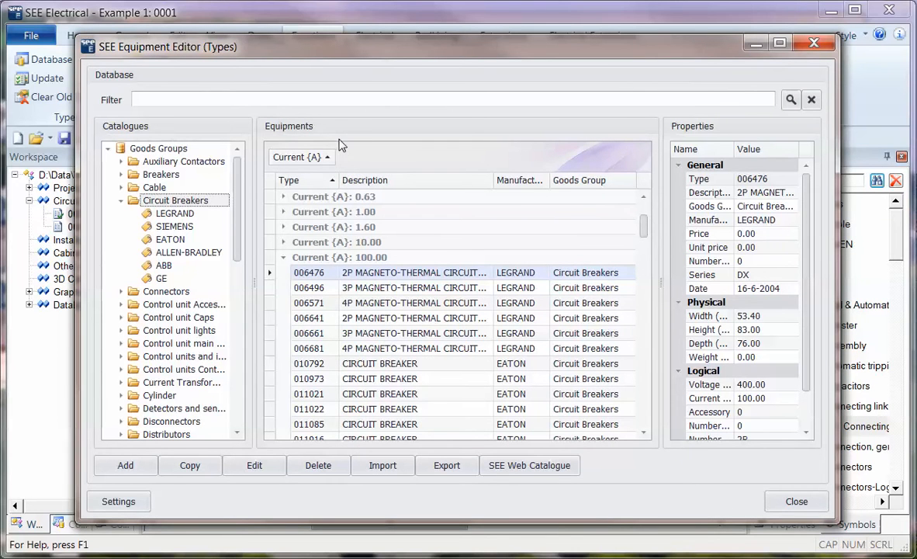
- Add type iPhone6, a Mobile Phone by Apple in group Phone, sized 90×100×5 mm
left_click(125, 465)
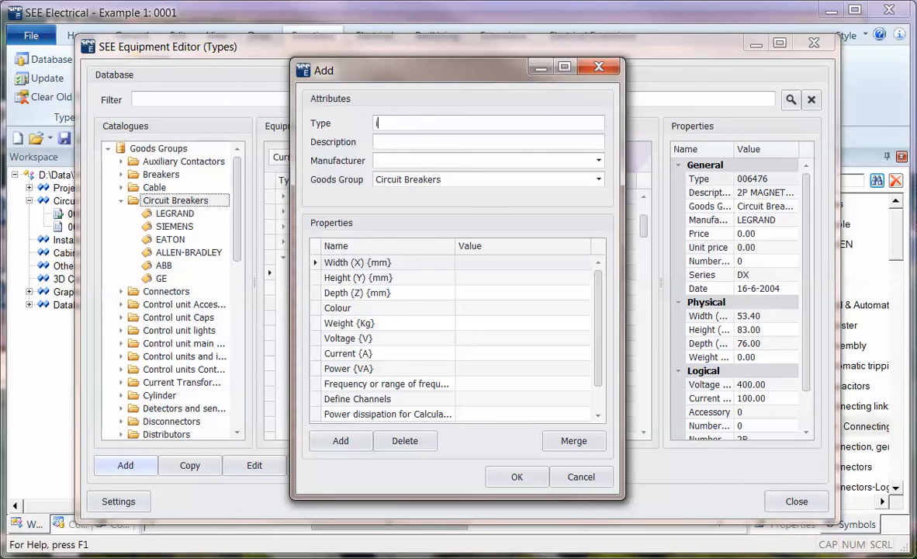
type("iPhone6")
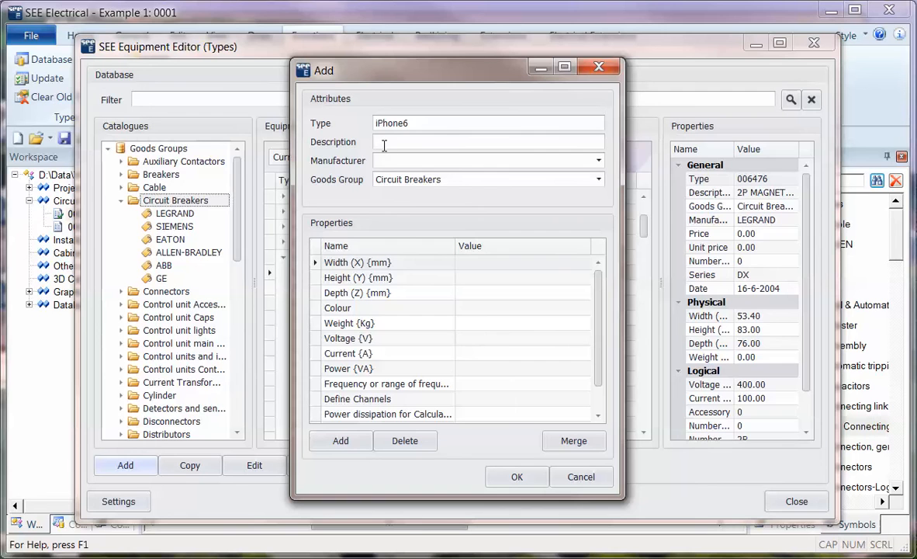
type("Mobile Phone")
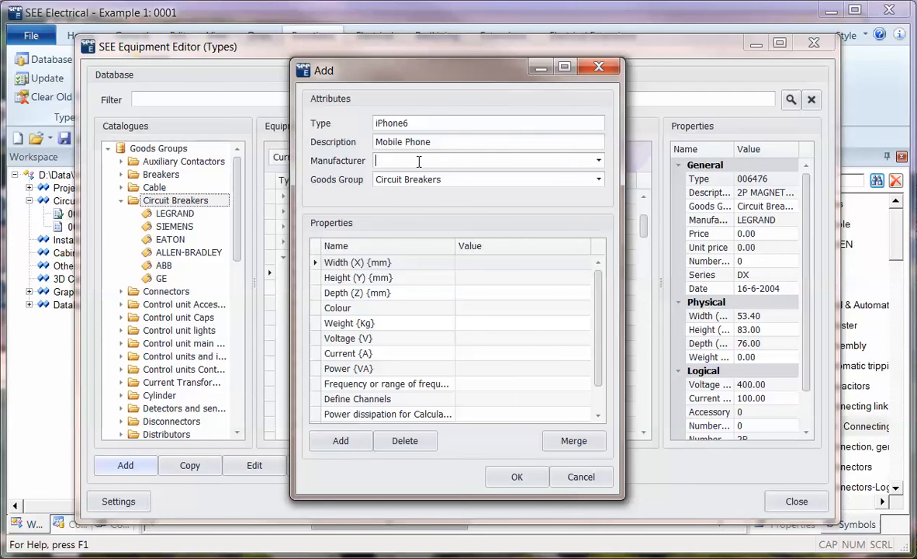
left_click(597, 161)
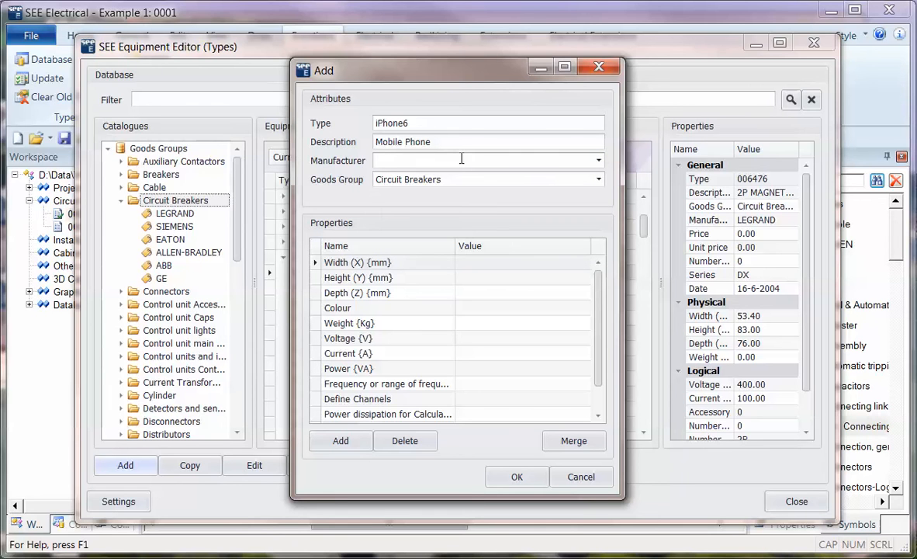
type("Apple")
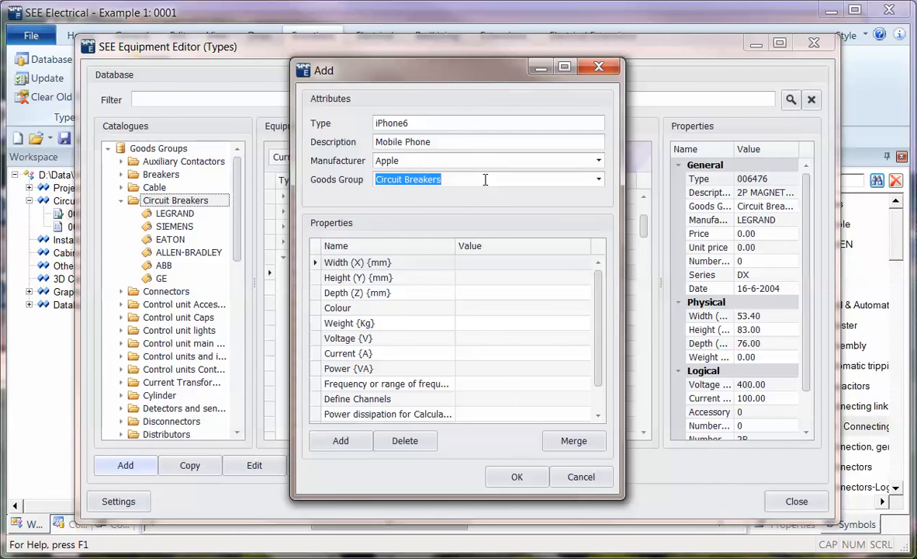
type("Phone")
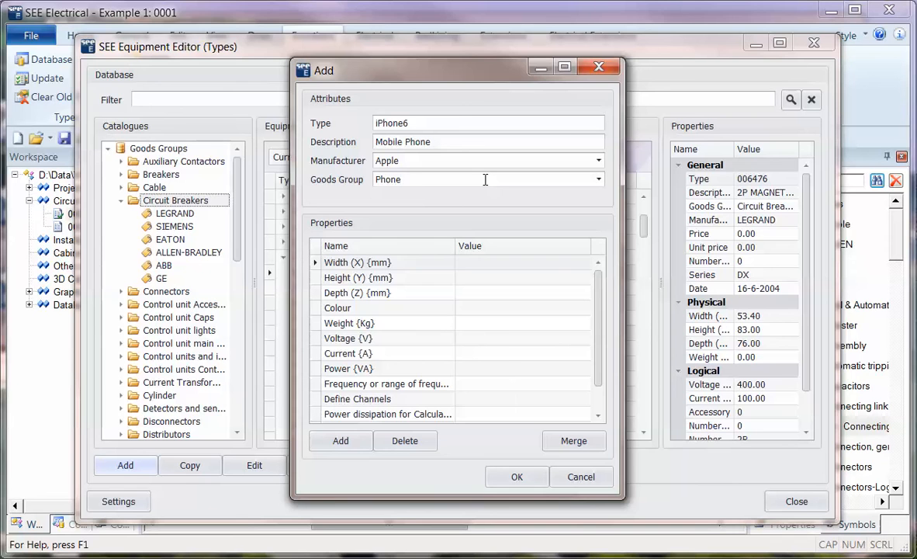
left_click(518, 261)
type("90")
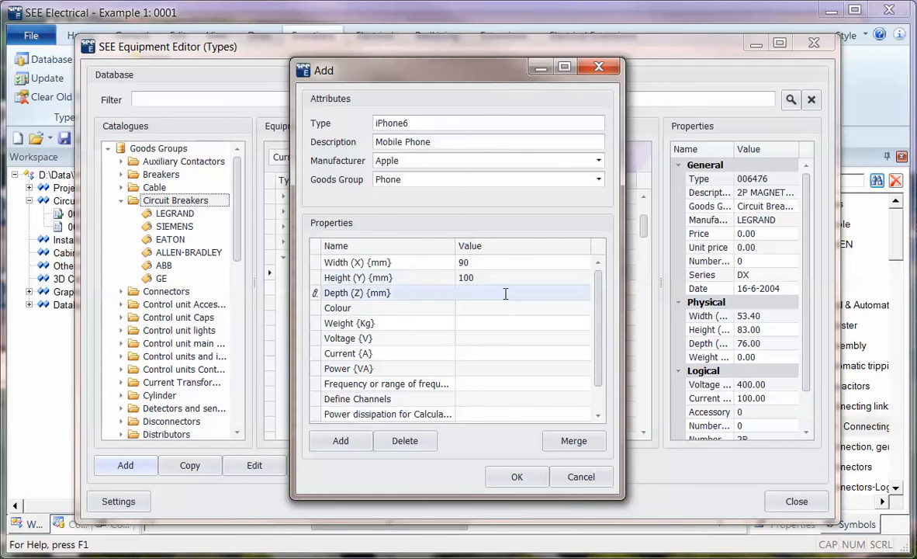
type("5")
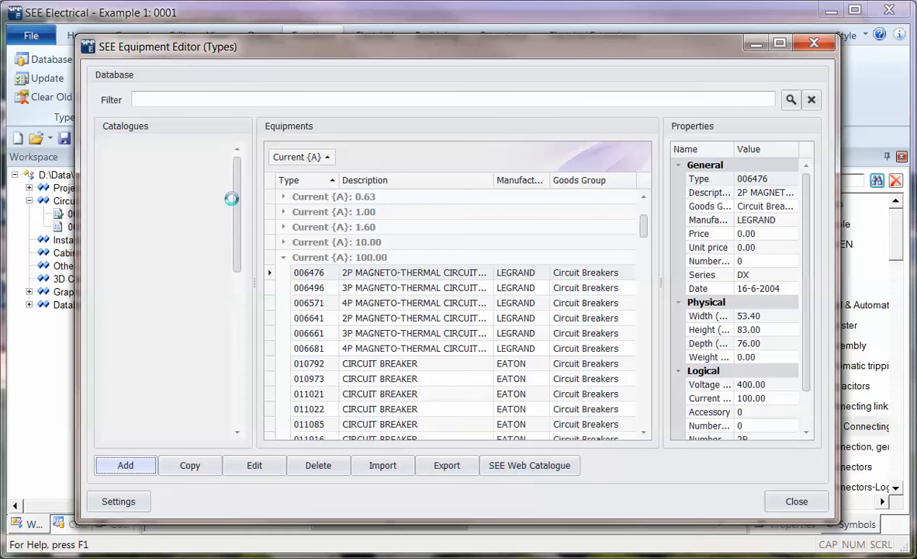
- Switch catalogues to Manufacturers and open Apple › Phone to show iPhone6
left_click(175, 200)
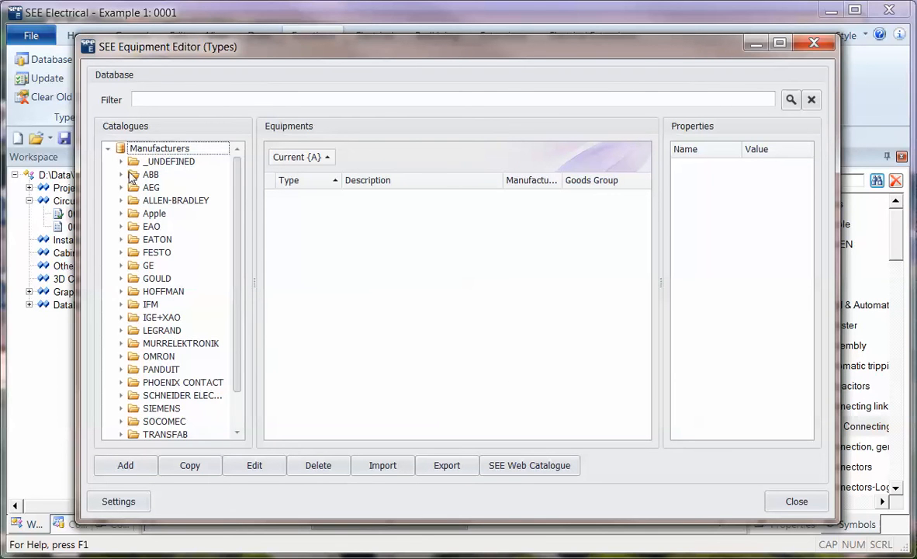
left_click(121, 213)
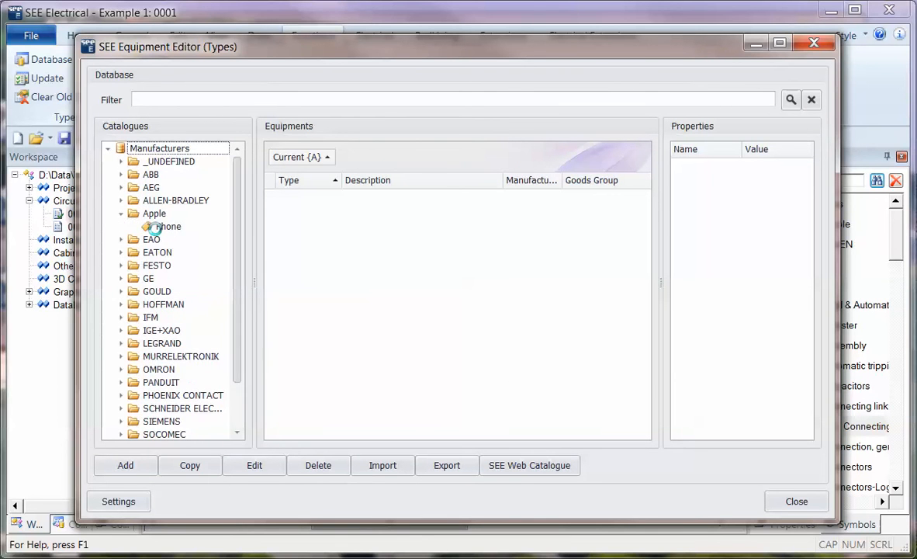
left_click(168, 226)
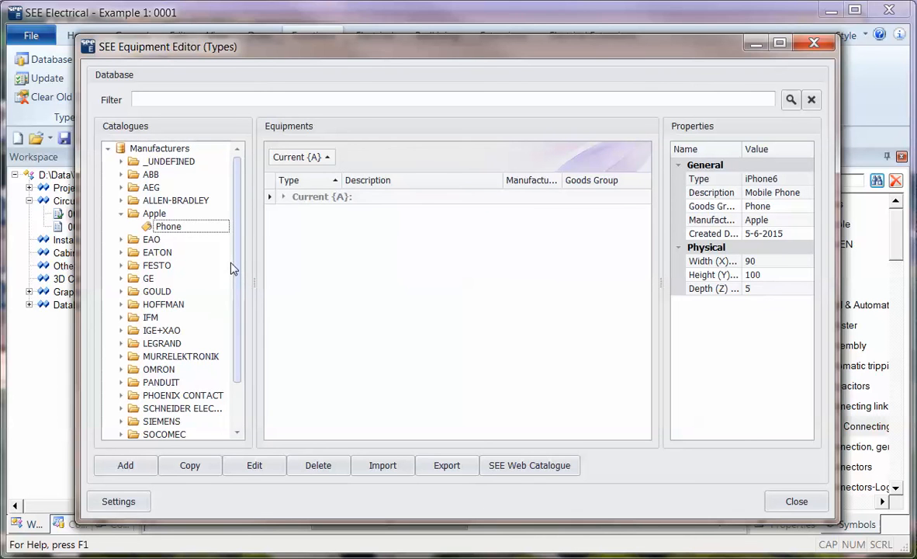
mouse_move(421, 227)
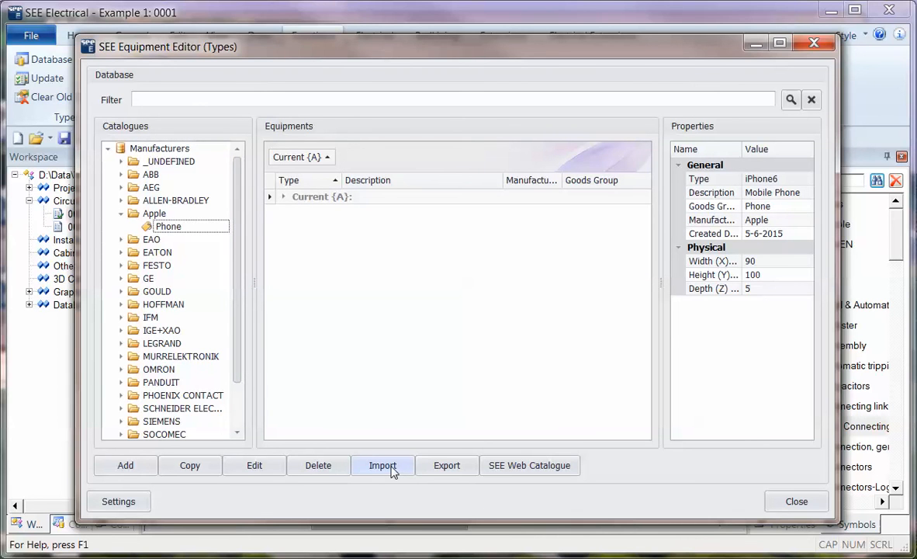
- Review the editor Settings' General, Selectable, Defaults and Properties tabs, then confirm with OK
left_click(118, 502)
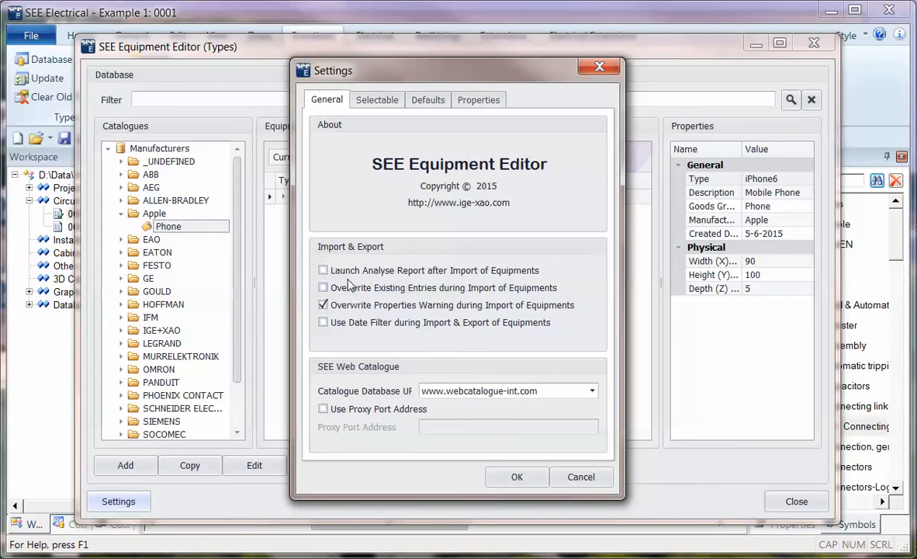
left_click(324, 287)
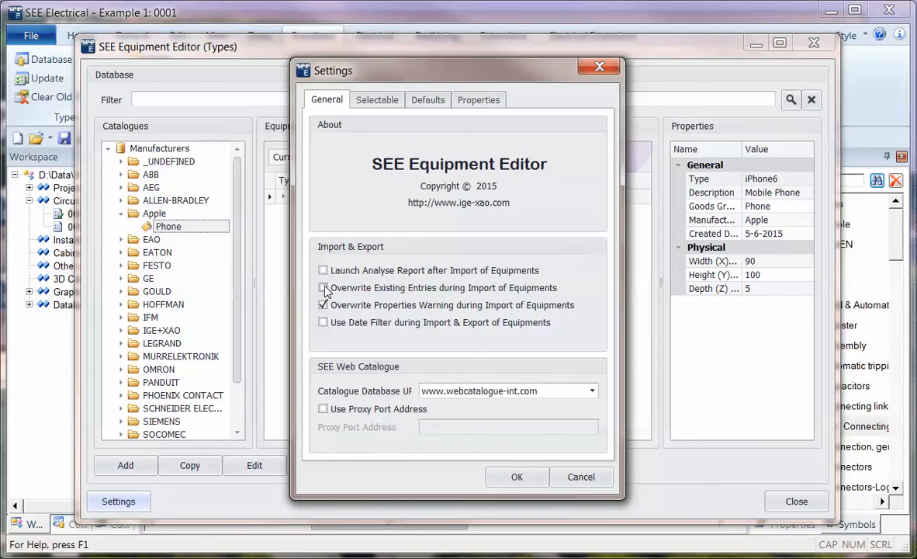
left_click(324, 287)
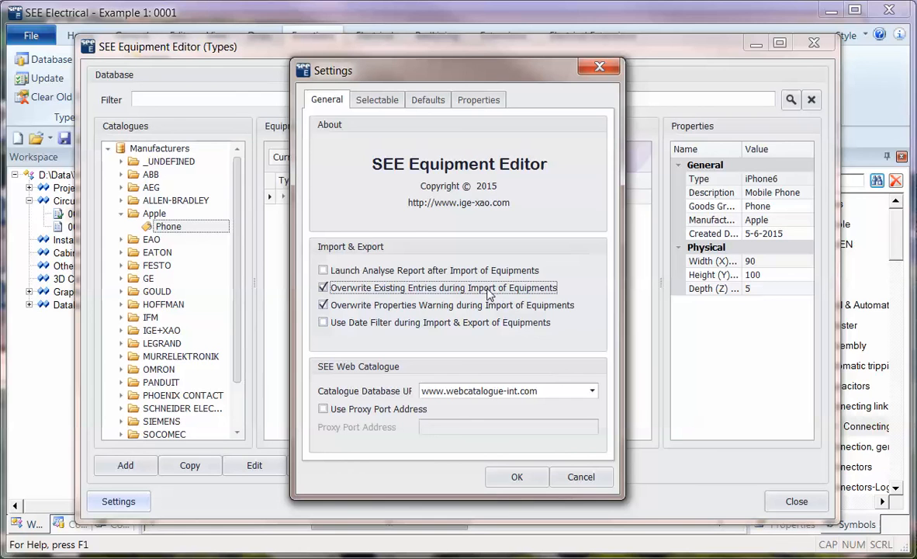
mouse_move(505, 430)
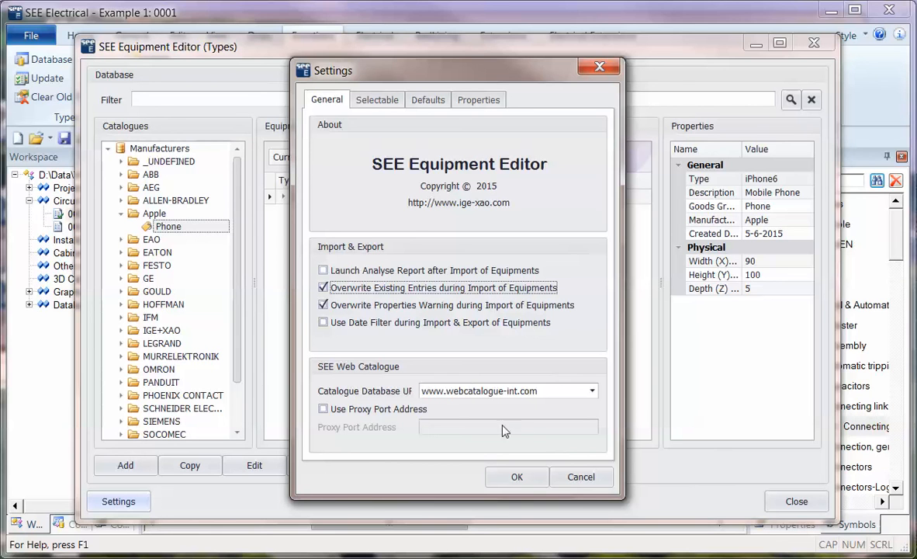
mouse_move(500, 398)
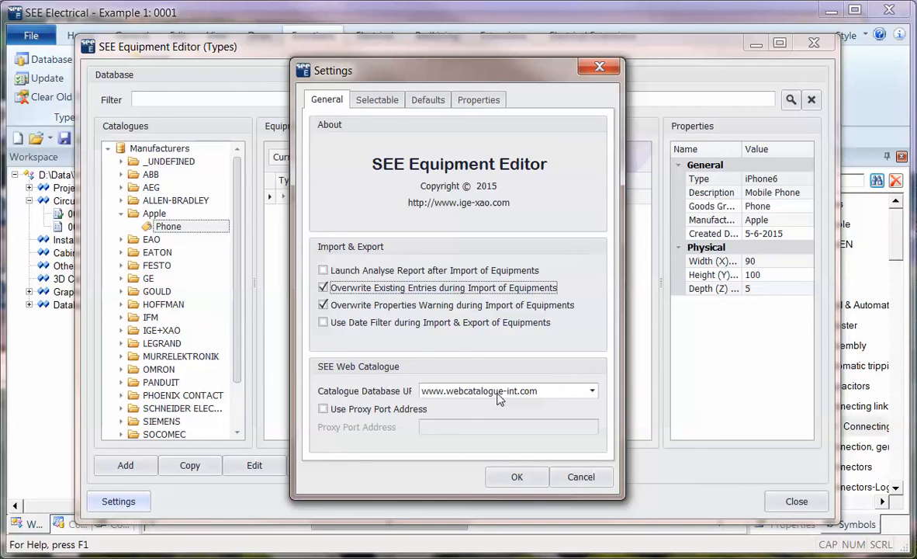
mouse_move(402, 83)
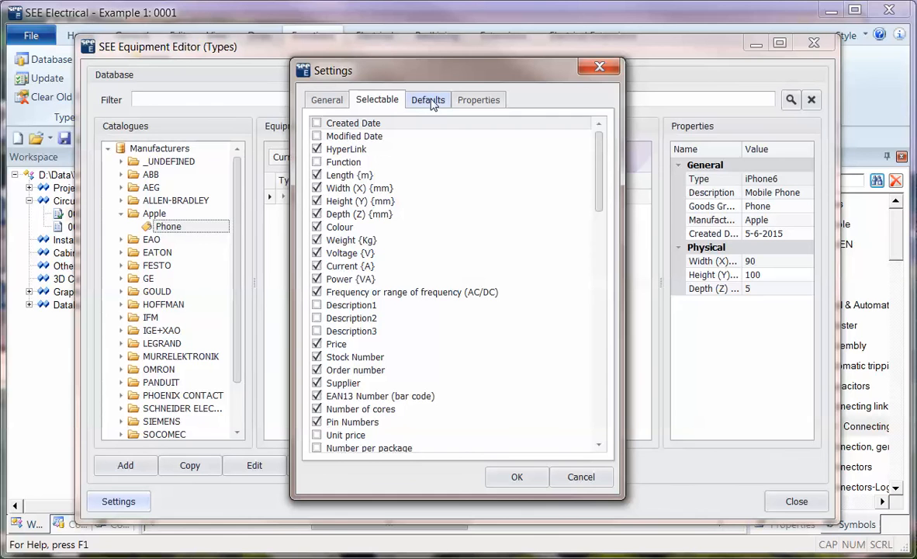
left_click(427, 99)
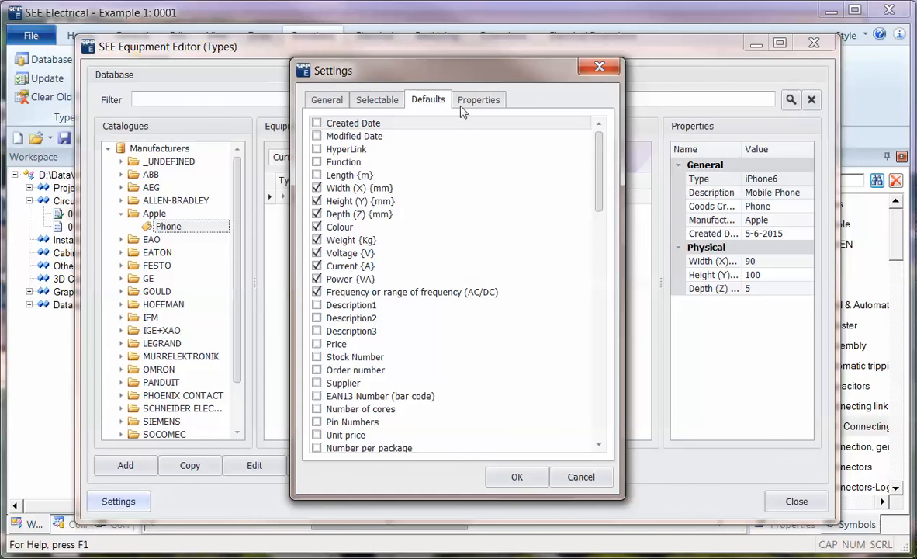
left_click(479, 100)
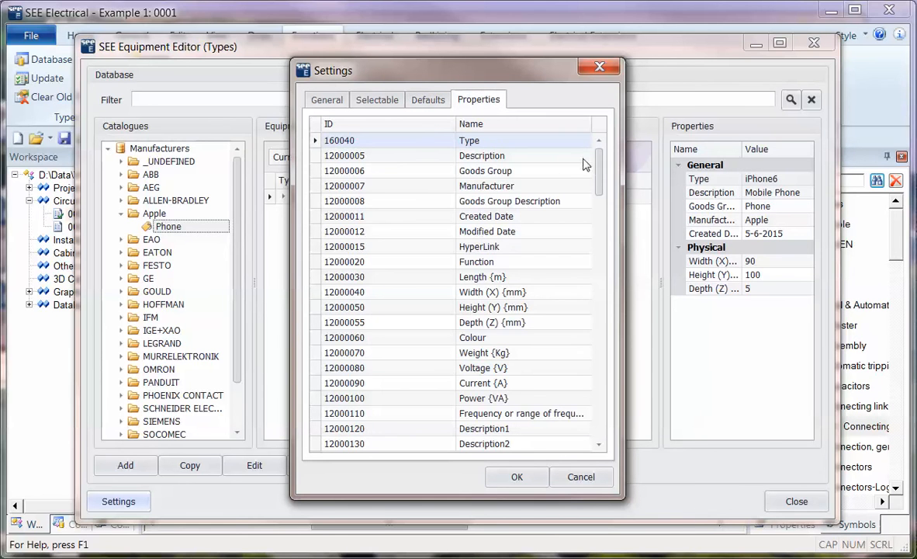
scroll("down", 3)
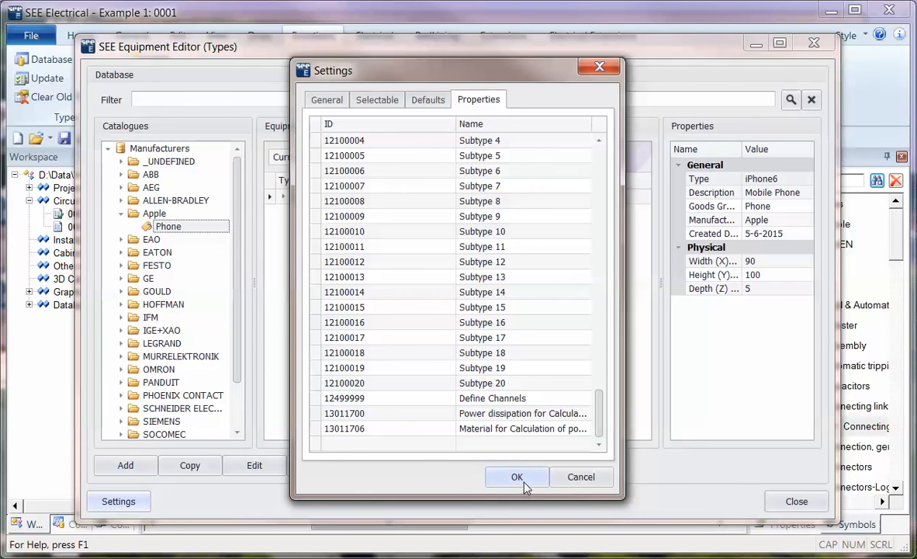
left_click(516, 477)
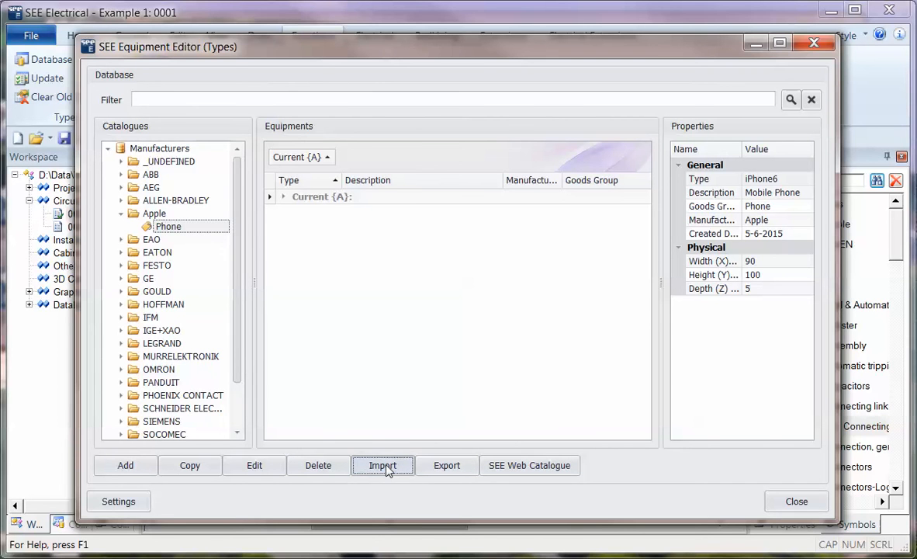
left_click(382, 465)
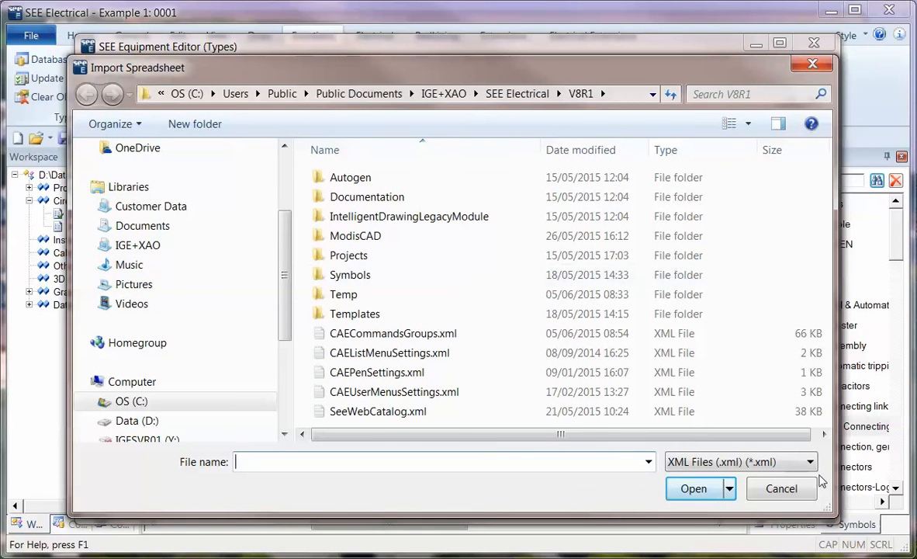
left_click(811, 462)
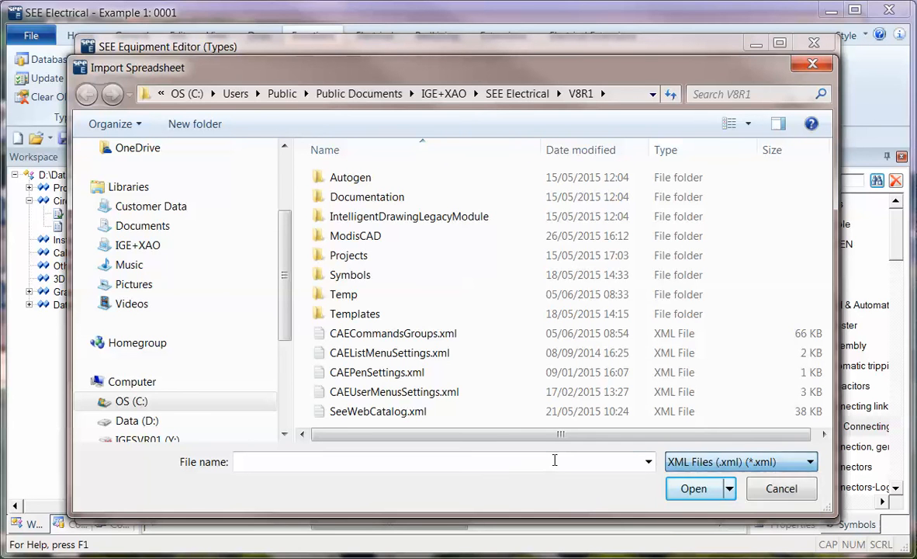
left_click(810, 462)
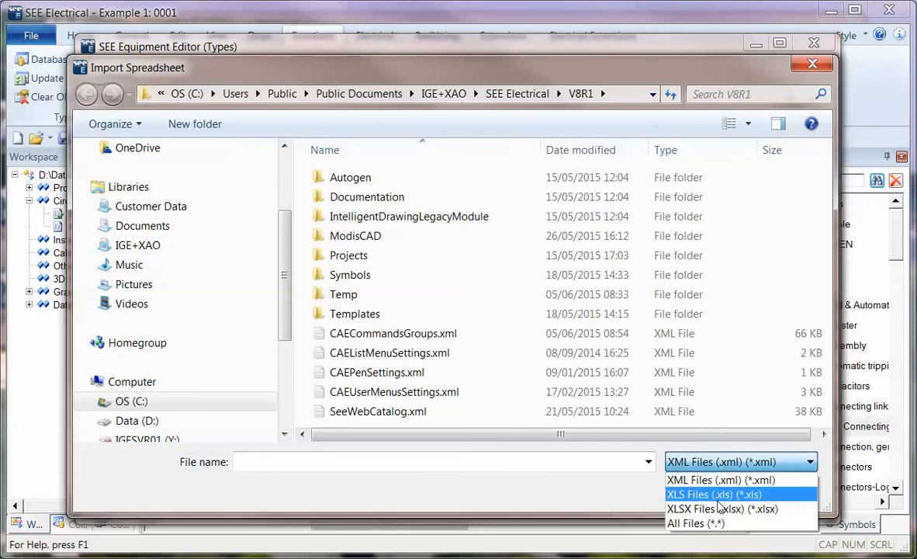
left_click(731, 482)
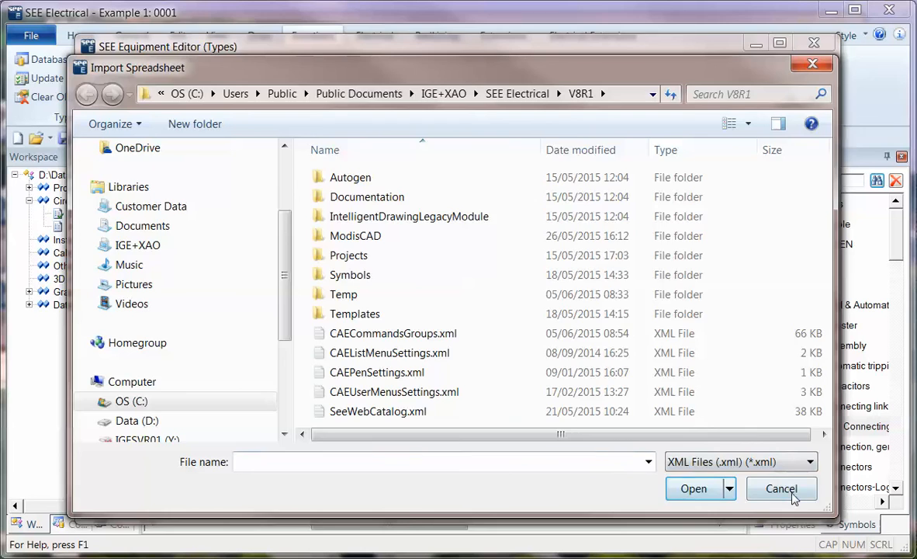
left_click(782, 488)
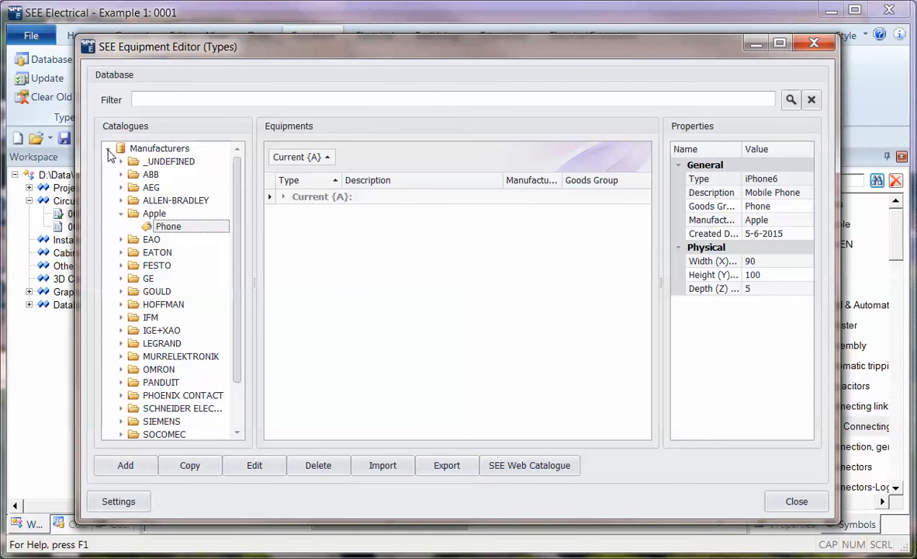
mouse_move(122, 200)
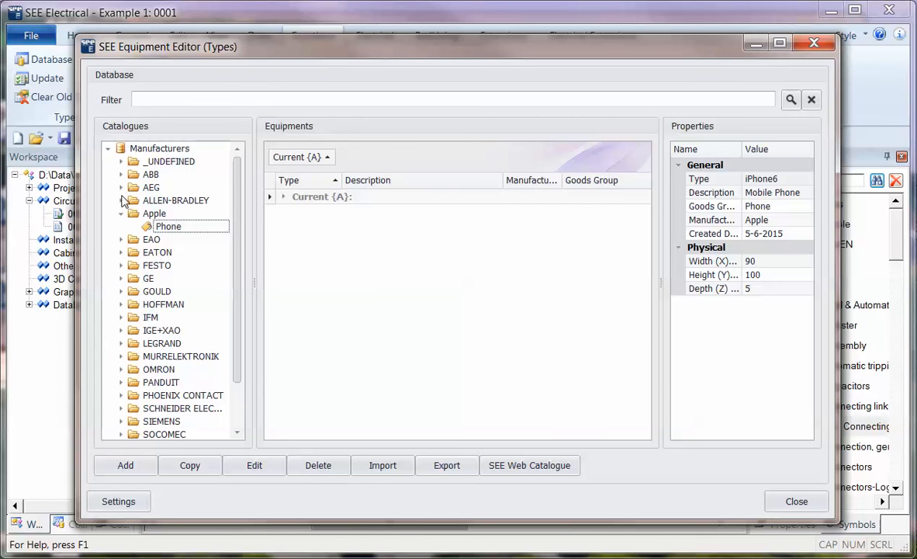
- Open the ALLEN-BRADLEY Fuses catalogue and expand the Current group to show its fuse holders
left_click(121, 200)
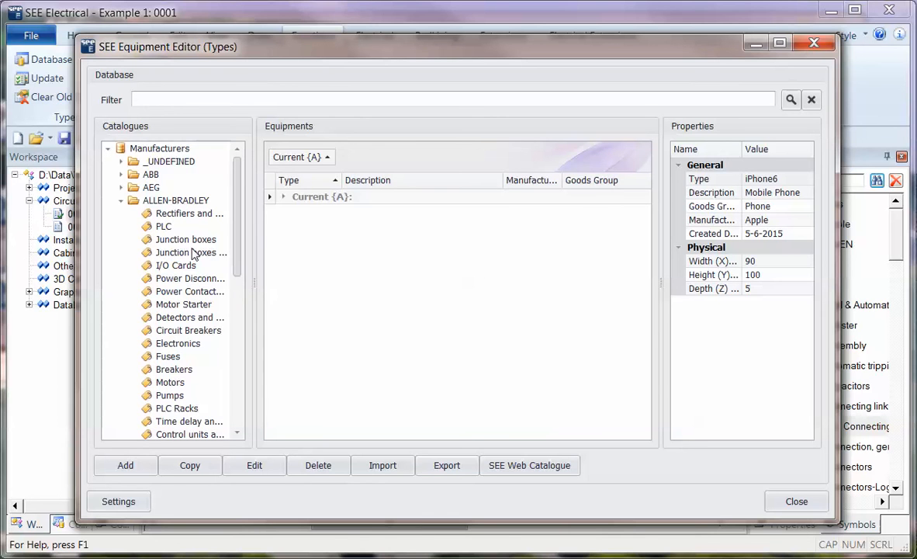
mouse_move(201, 300)
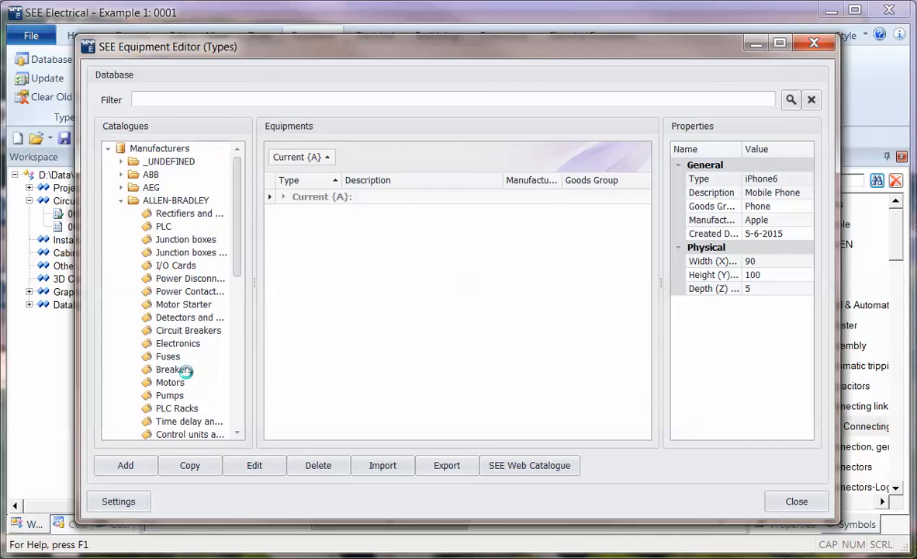
left_click(174, 368)
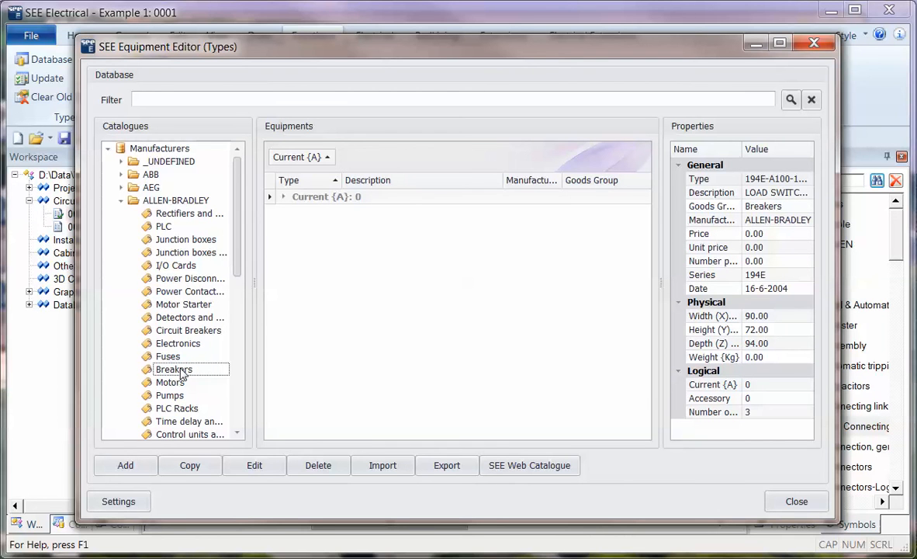
mouse_move(171, 356)
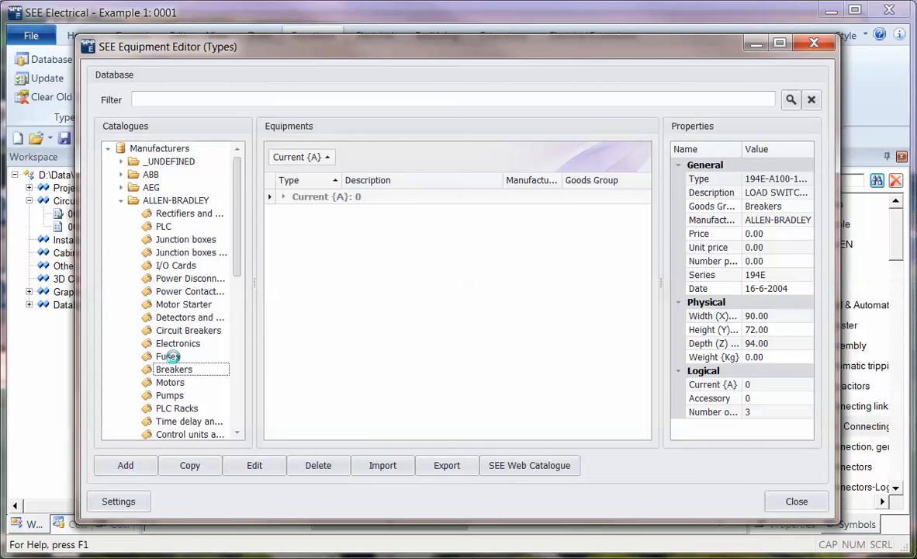
left_click(168, 356)
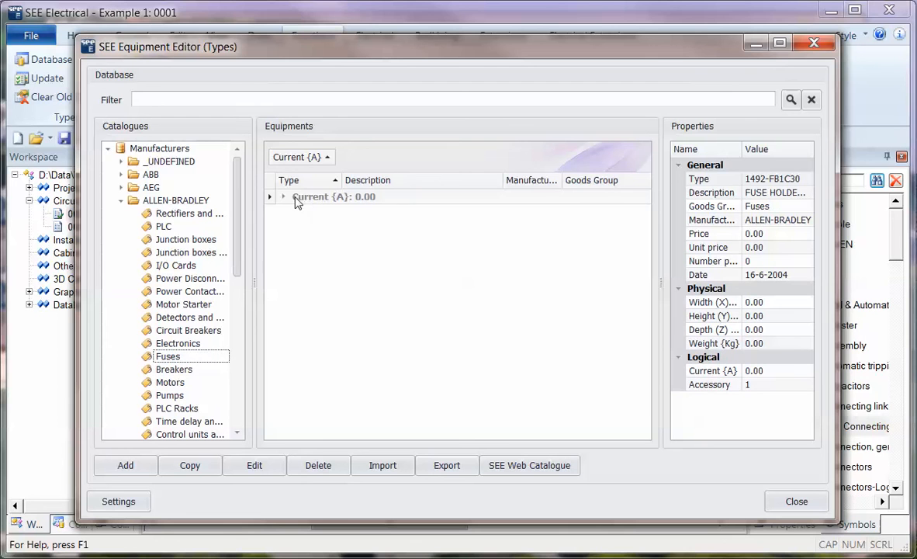
left_click(283, 197)
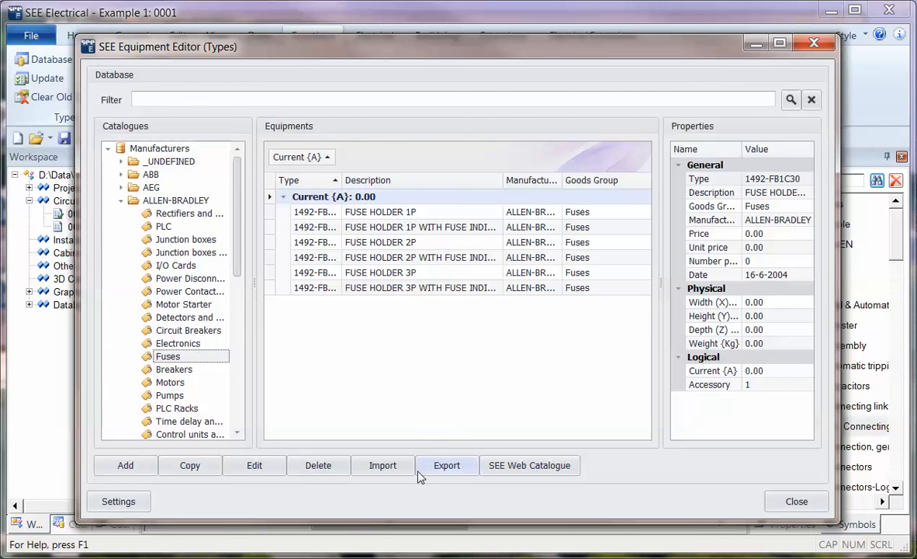
left_click(448, 464)
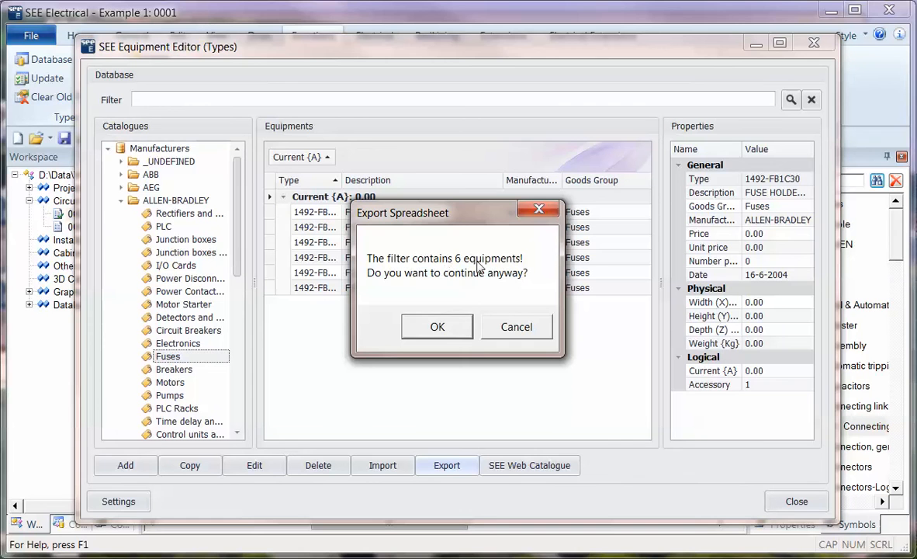
mouse_move(444, 219)
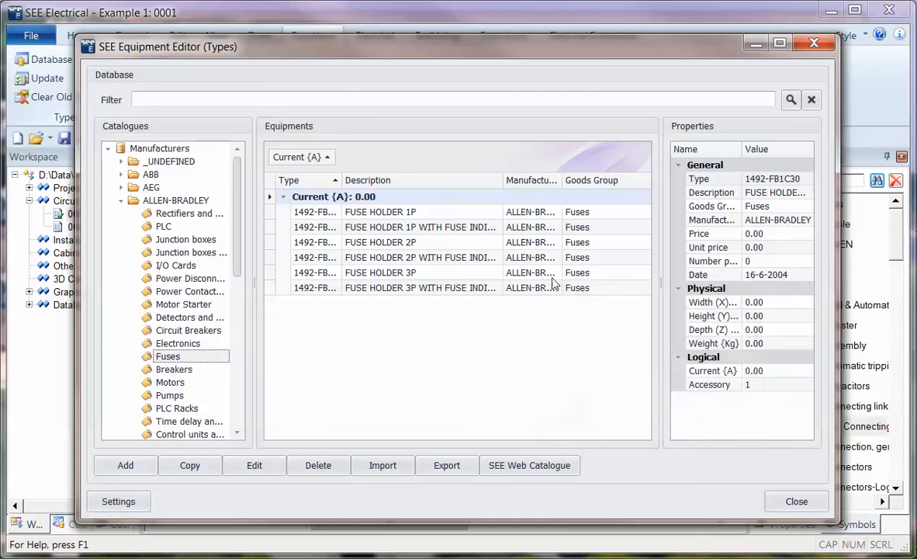
mouse_move(534, 321)
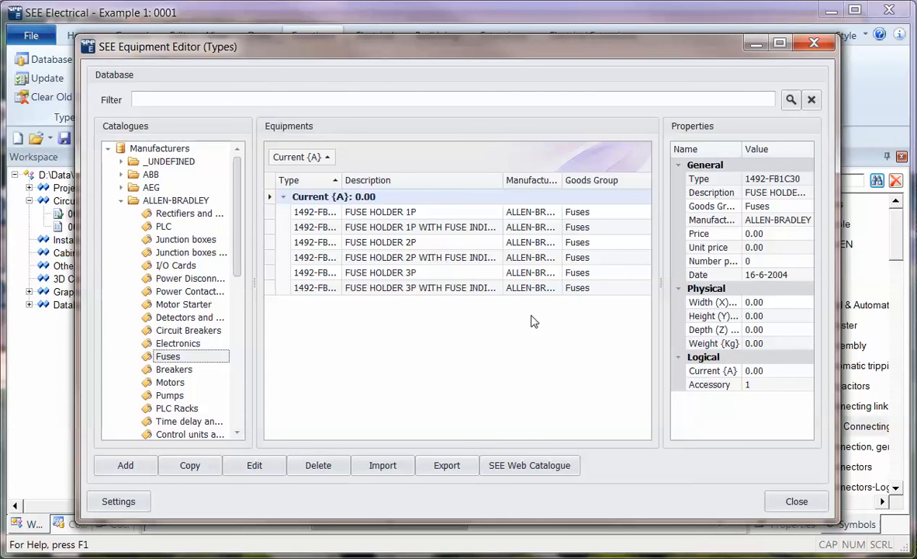